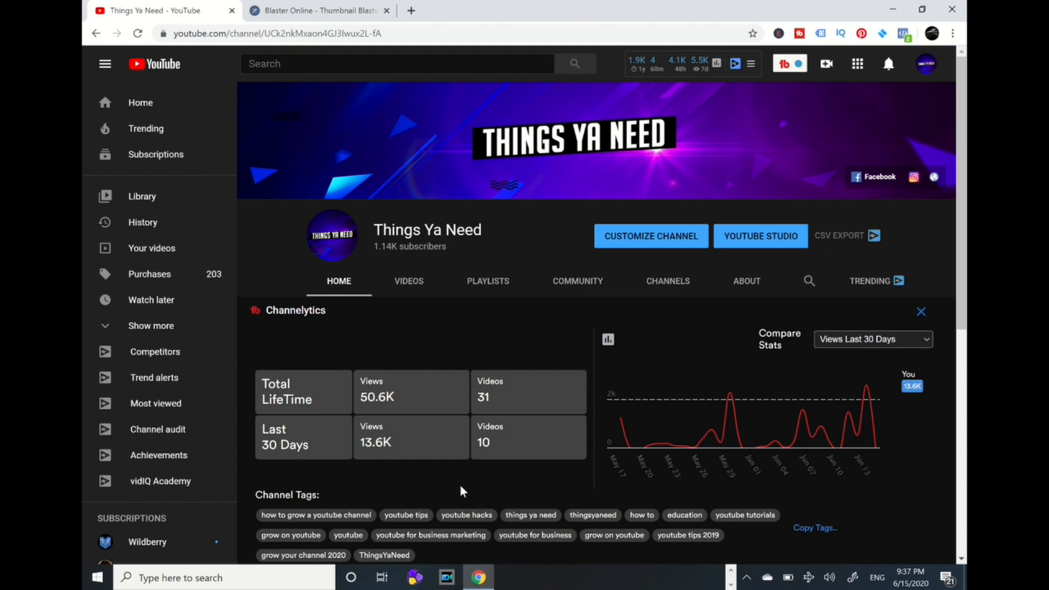
mouse_move(536, 235)
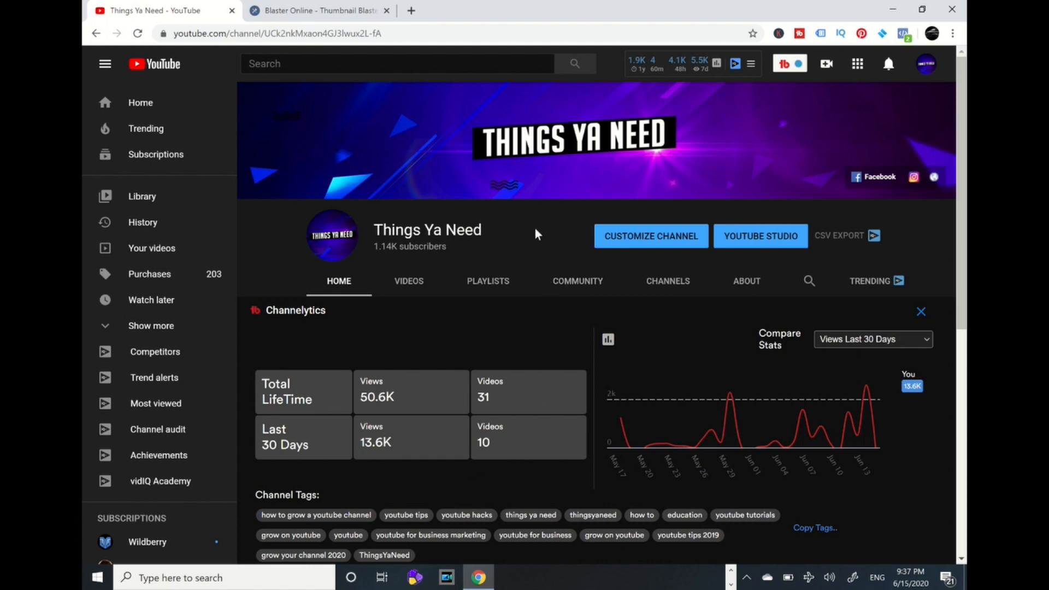
mouse_move(486, 242)
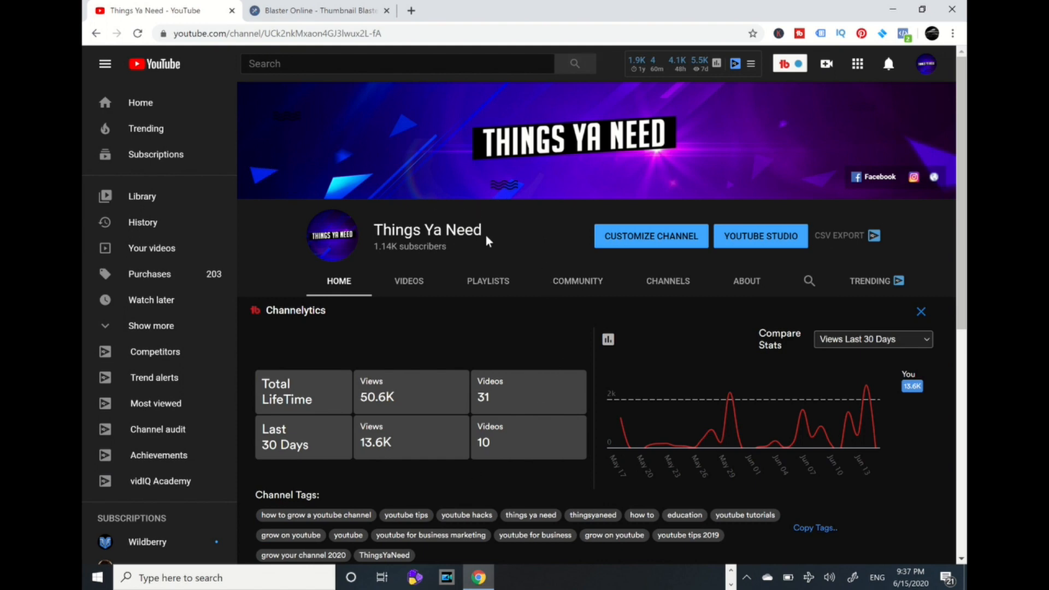
mouse_move(755, 247)
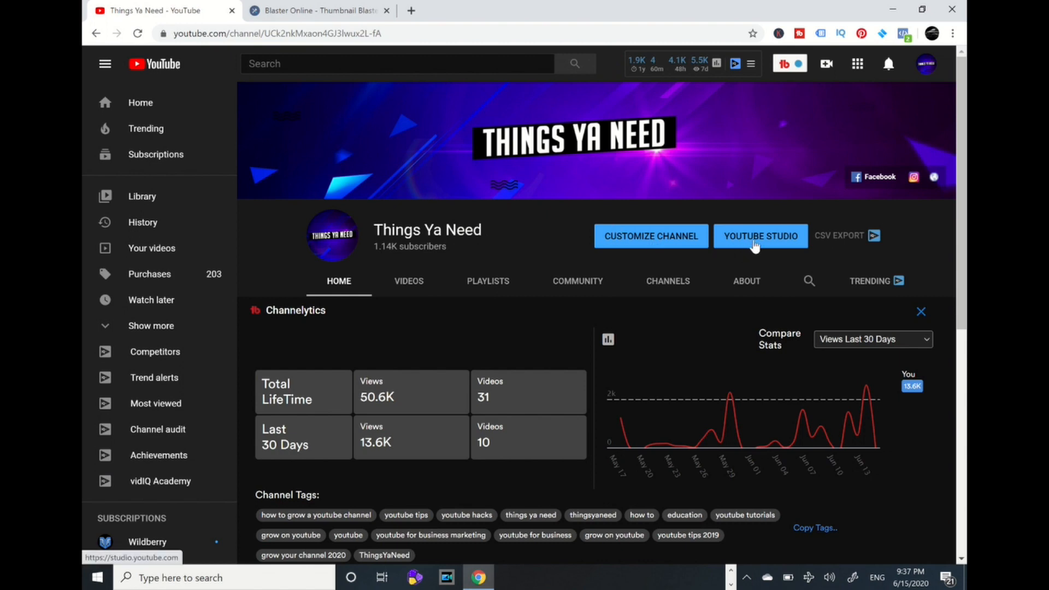
mouse_move(667, 254)
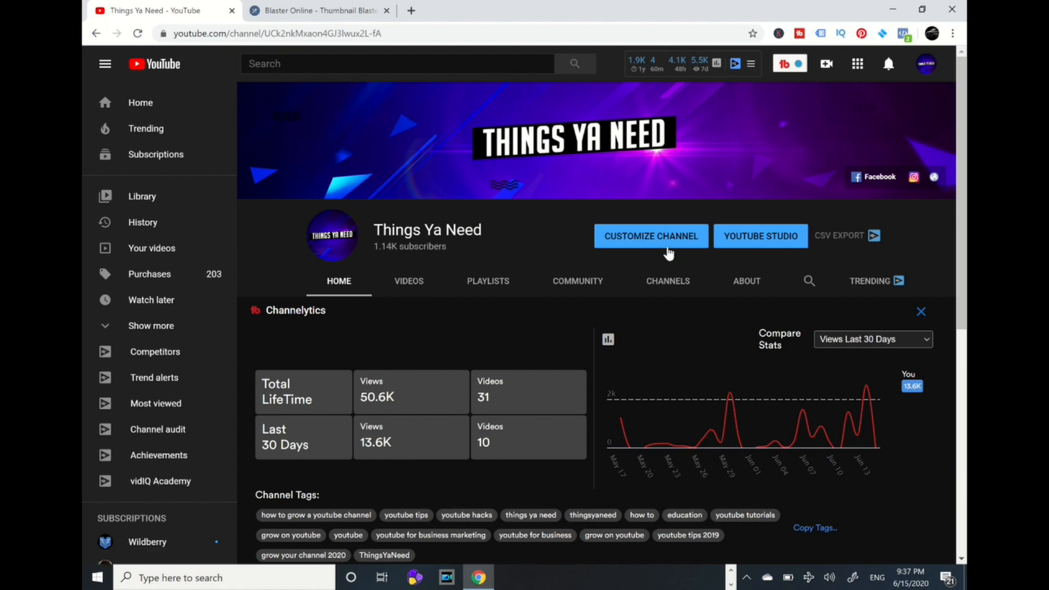
mouse_move(757, 243)
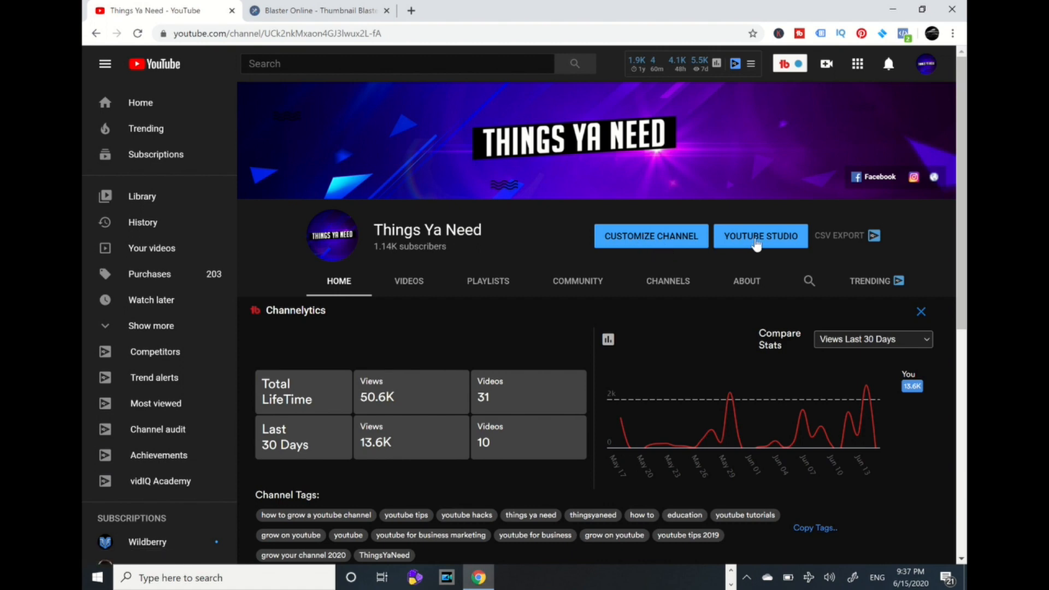
Launch YouTube Studio from the Things Ya Need channel page.
click(760, 235)
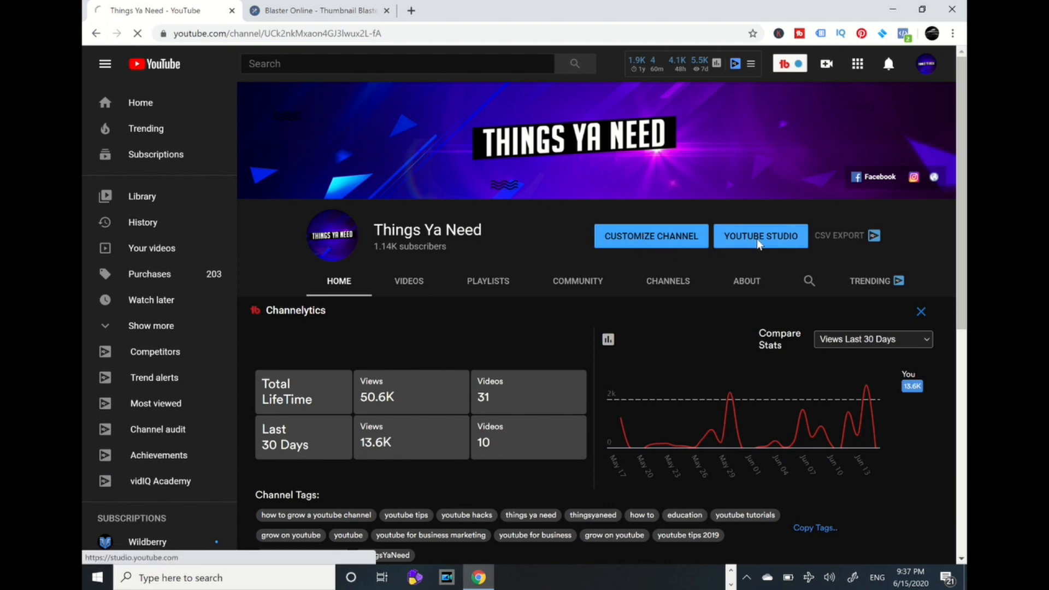
click(759, 235)
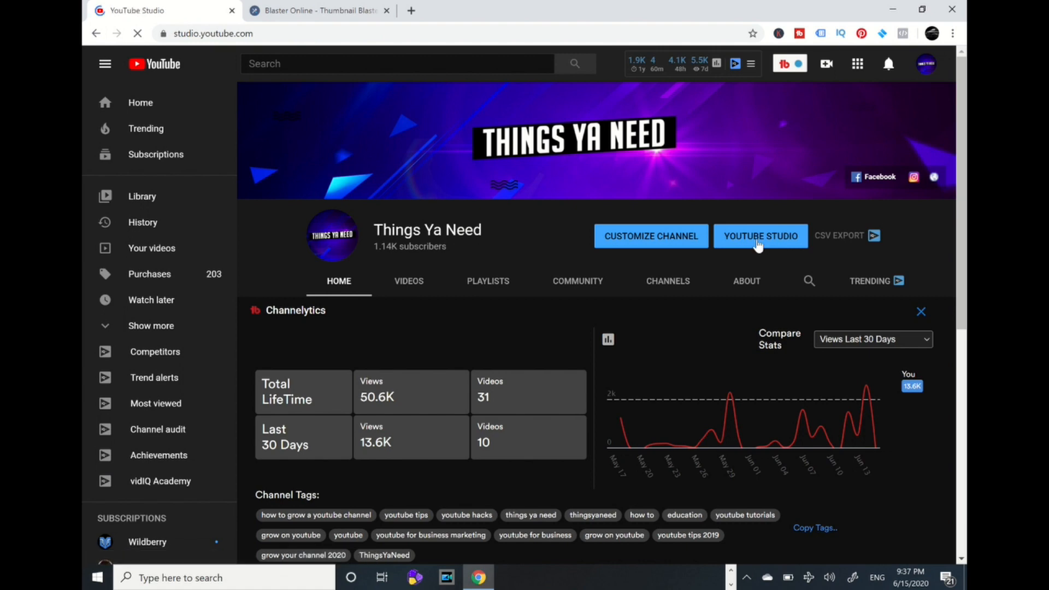
Wait for the Things Ya Need Studio dashboard to finish loading.
click(759, 236)
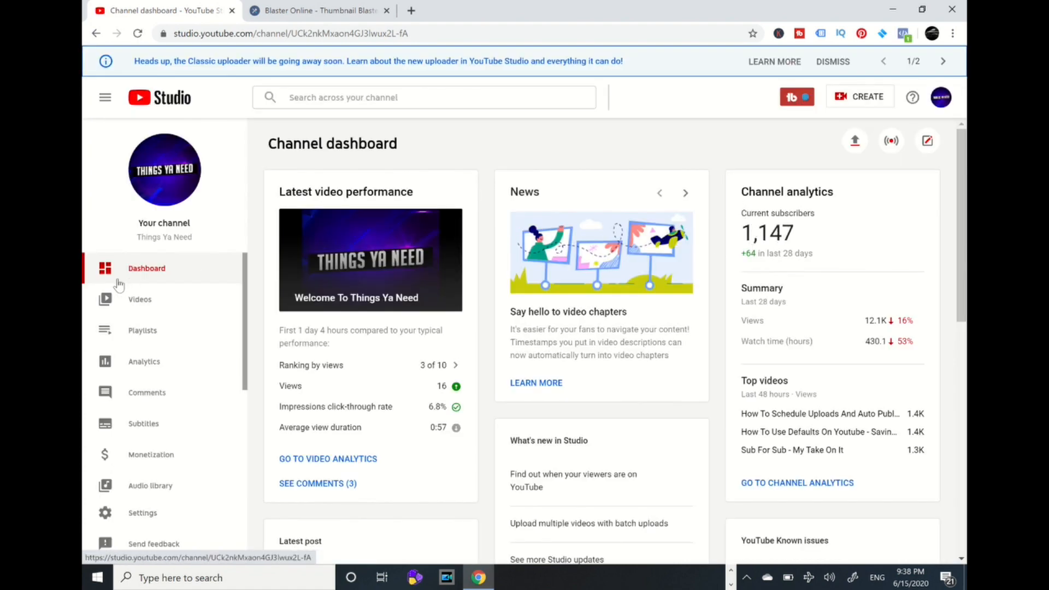
mouse_move(140, 299)
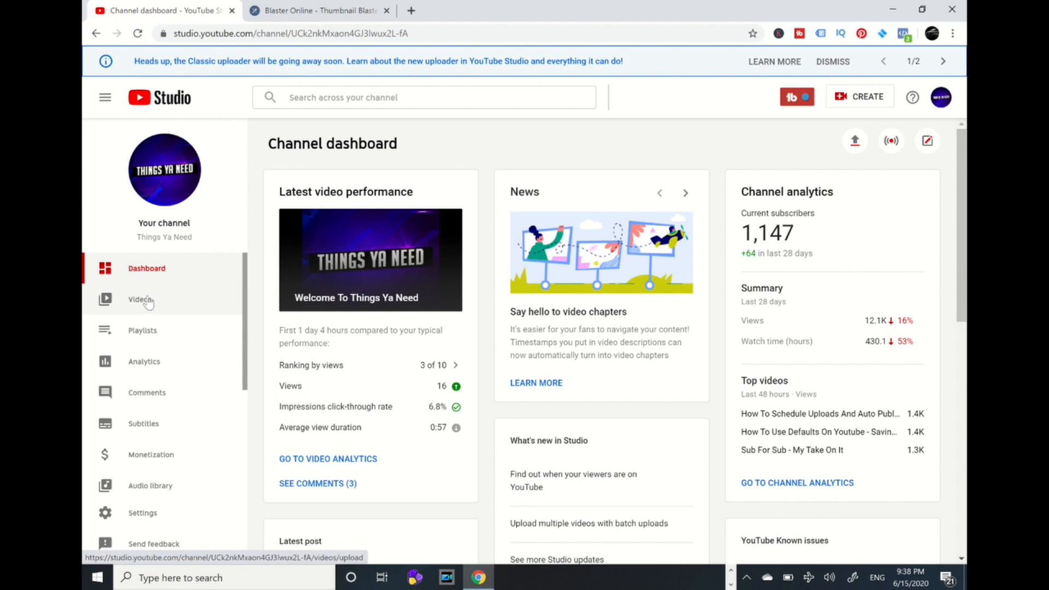
mouse_move(143, 361)
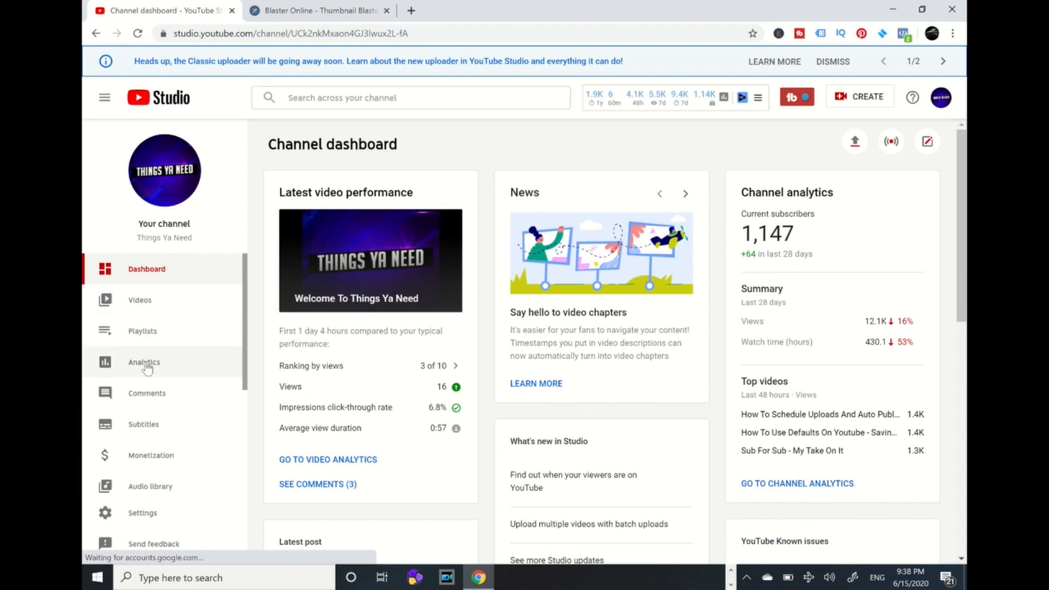
Open Analytics and scroll the Overview down to the Realtime panel.
click(143, 362)
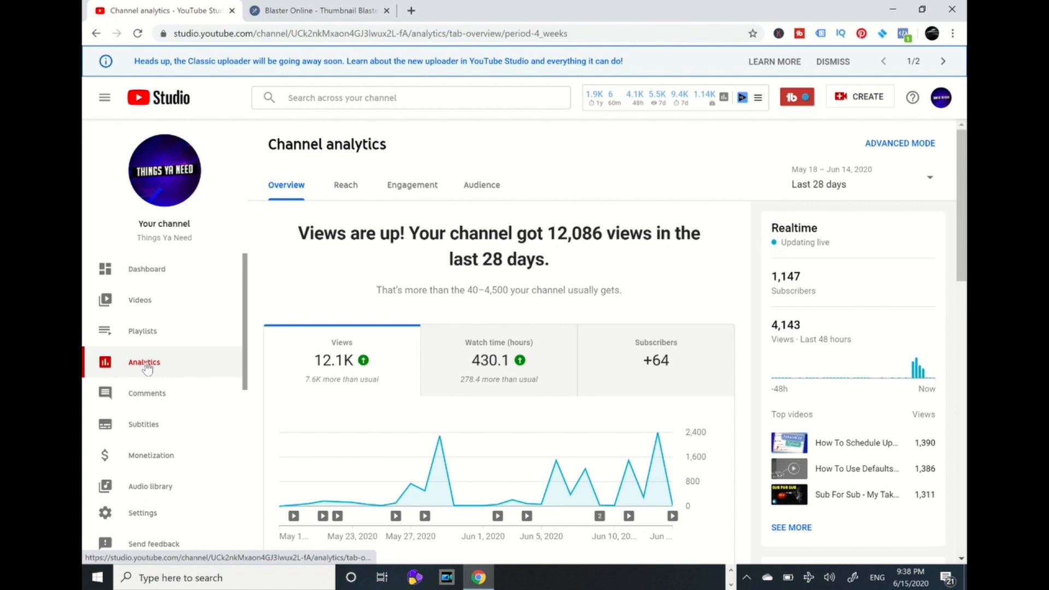
mouse_move(579, 256)
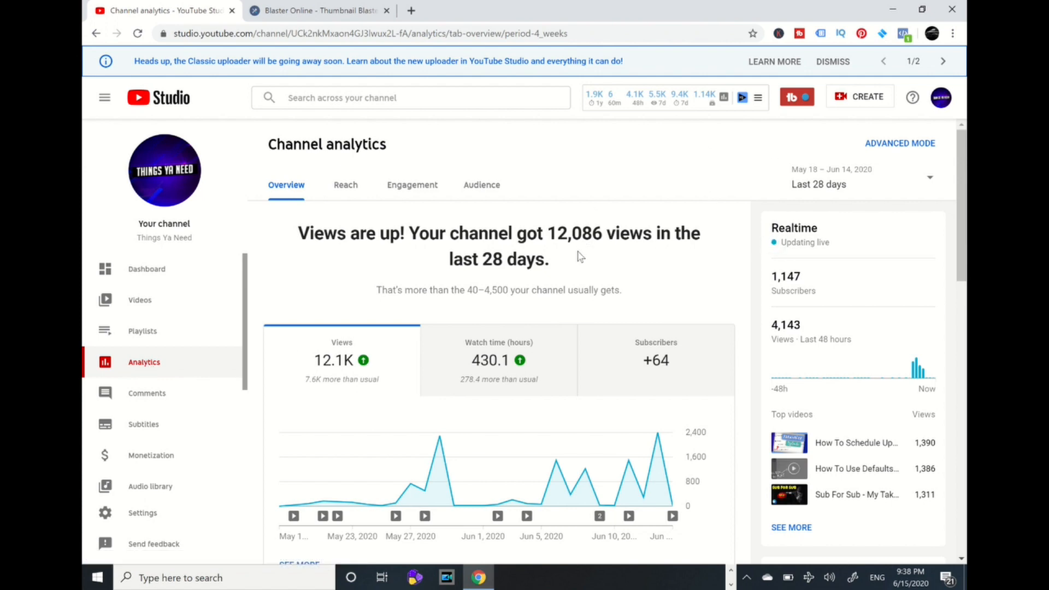
mouse_move(576, 253)
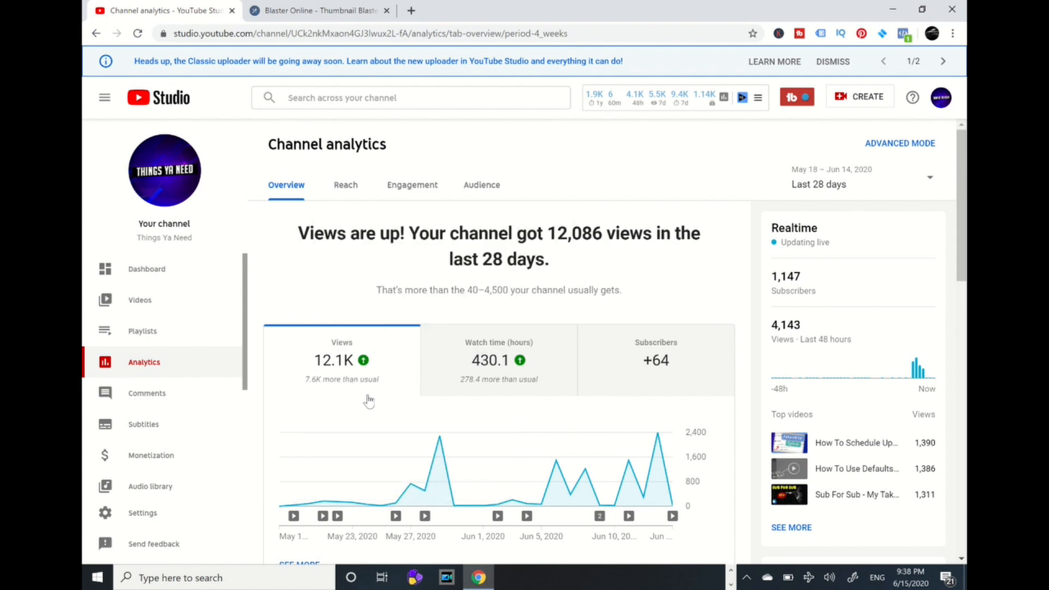
mouse_move(498, 379)
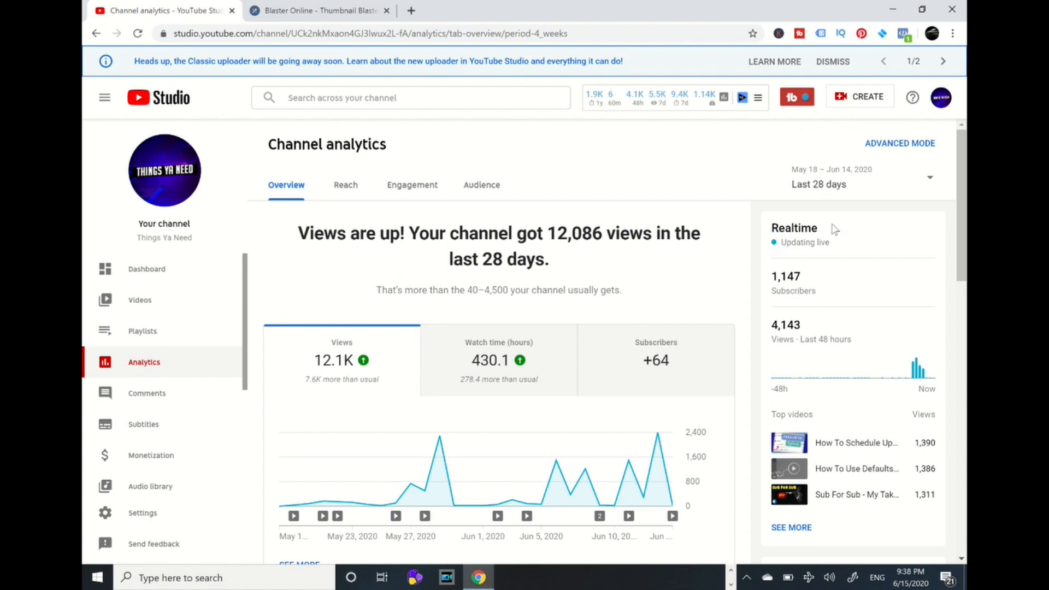
mouse_move(793, 345)
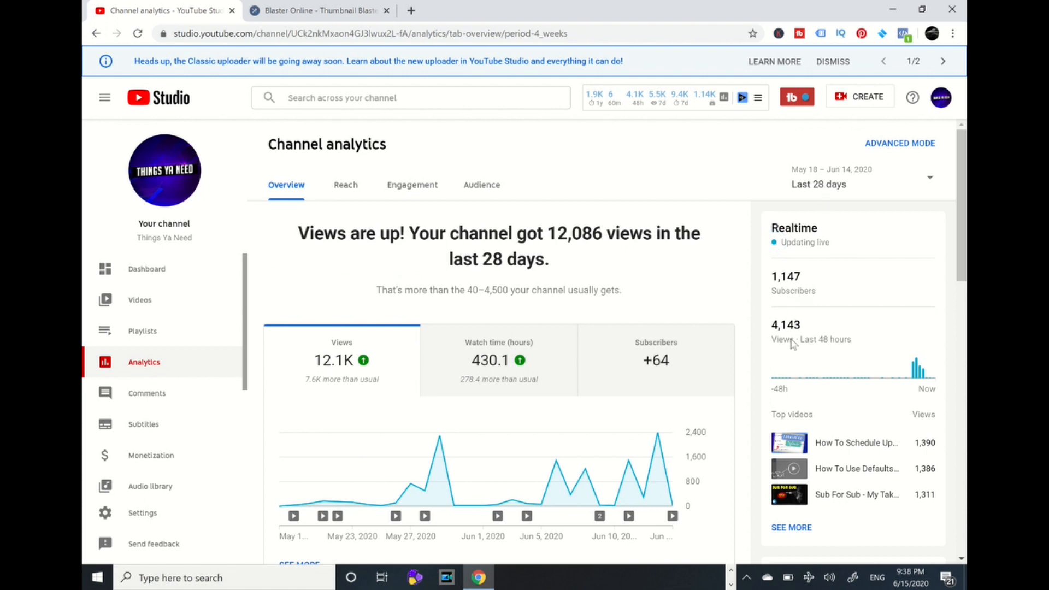
mouse_move(820, 347)
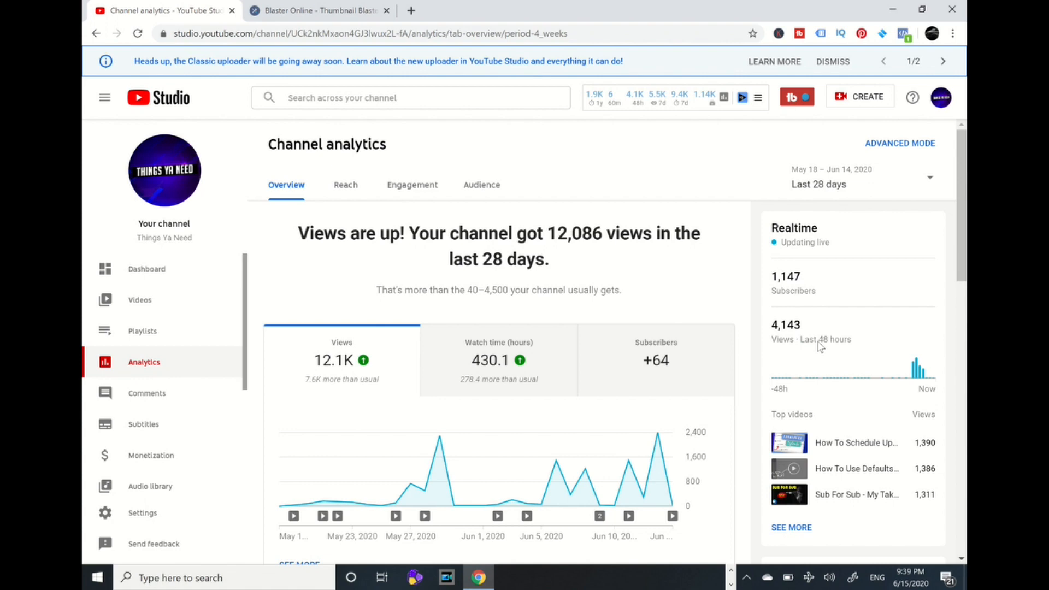
scroll(down, 3)
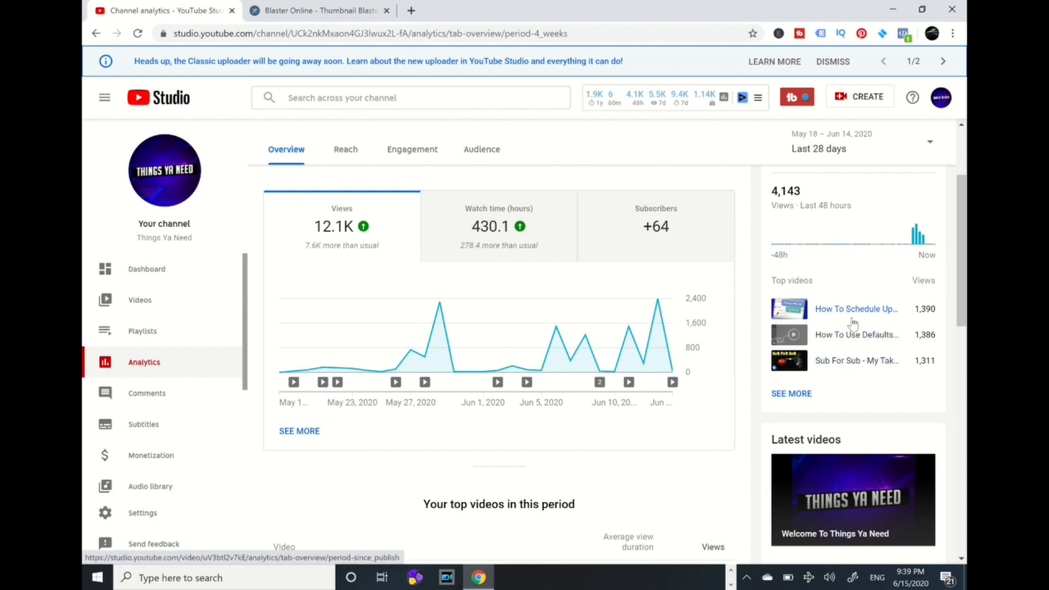
mouse_move(923, 318)
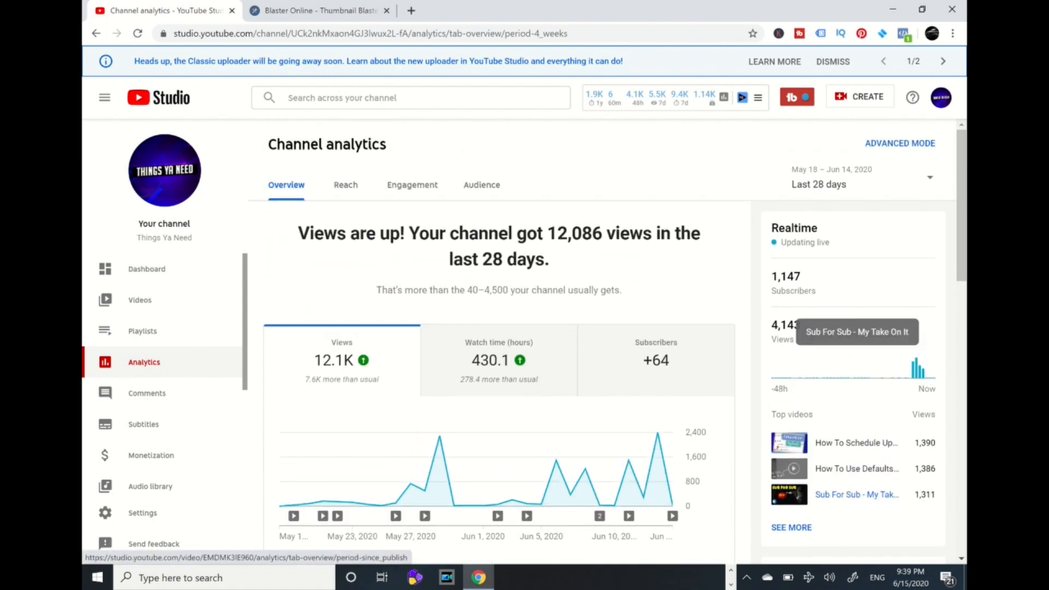
scroll(down, 3)
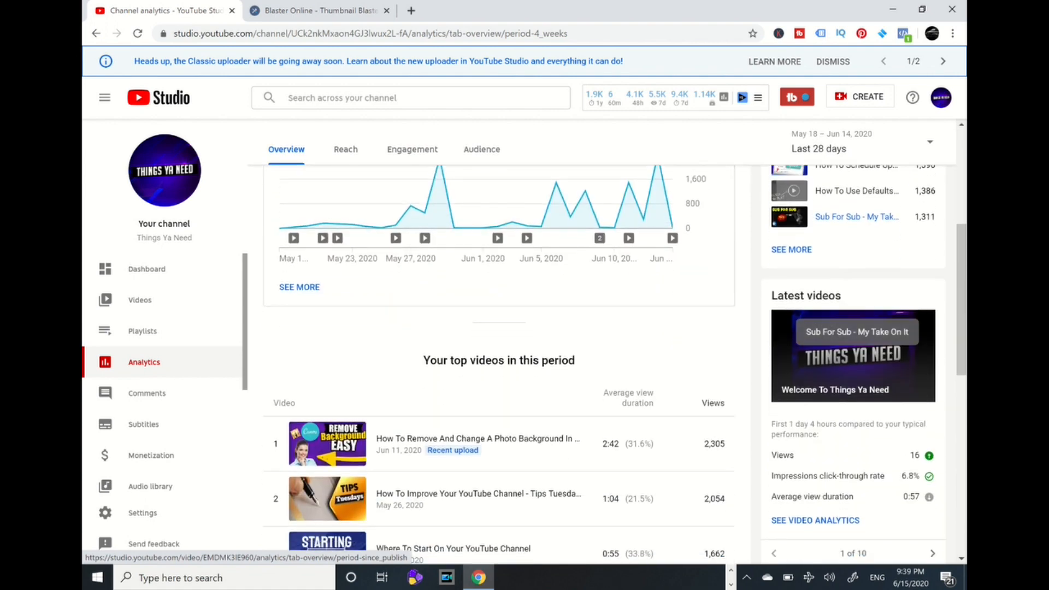
scroll(down, 3)
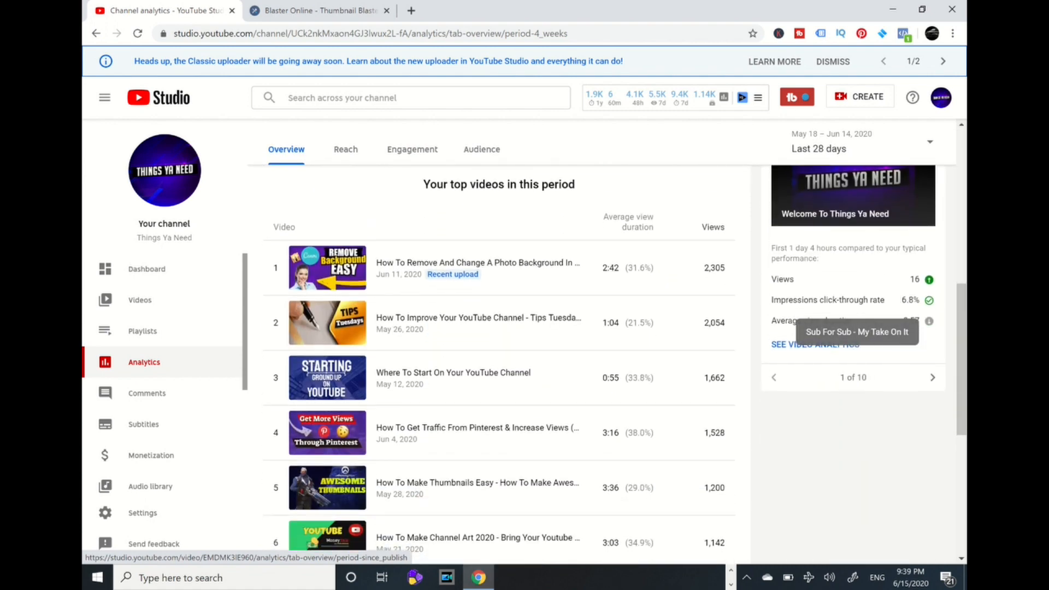
scroll(down, 3)
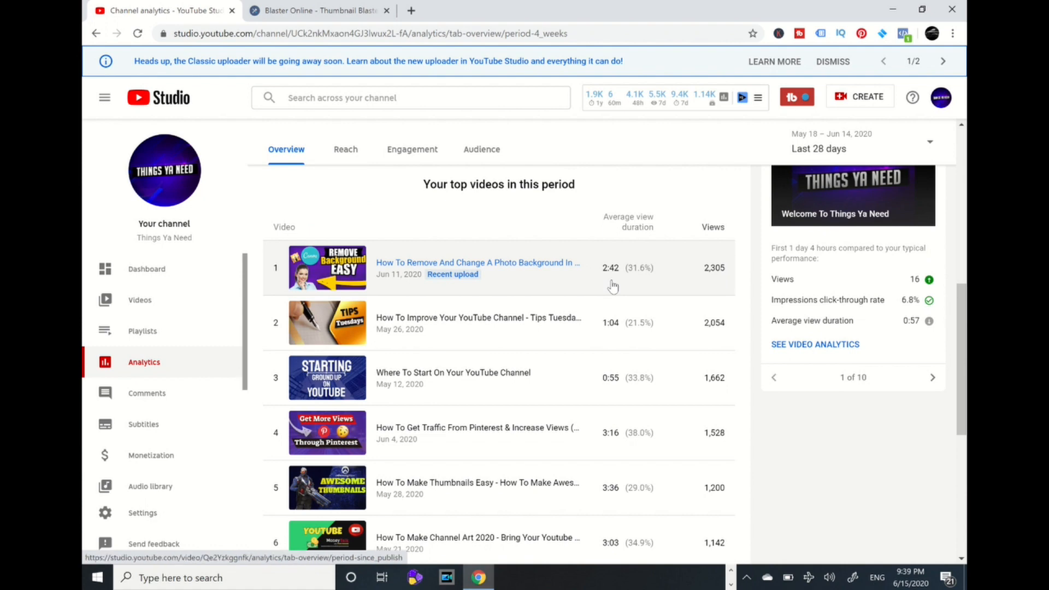
scroll(down, 3)
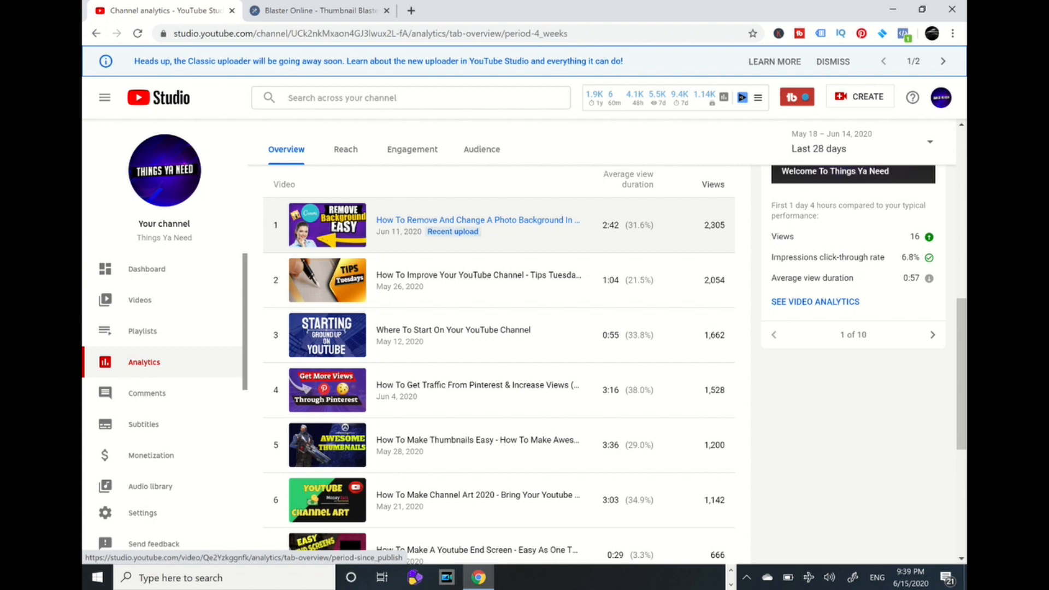
scroll(down, 3)
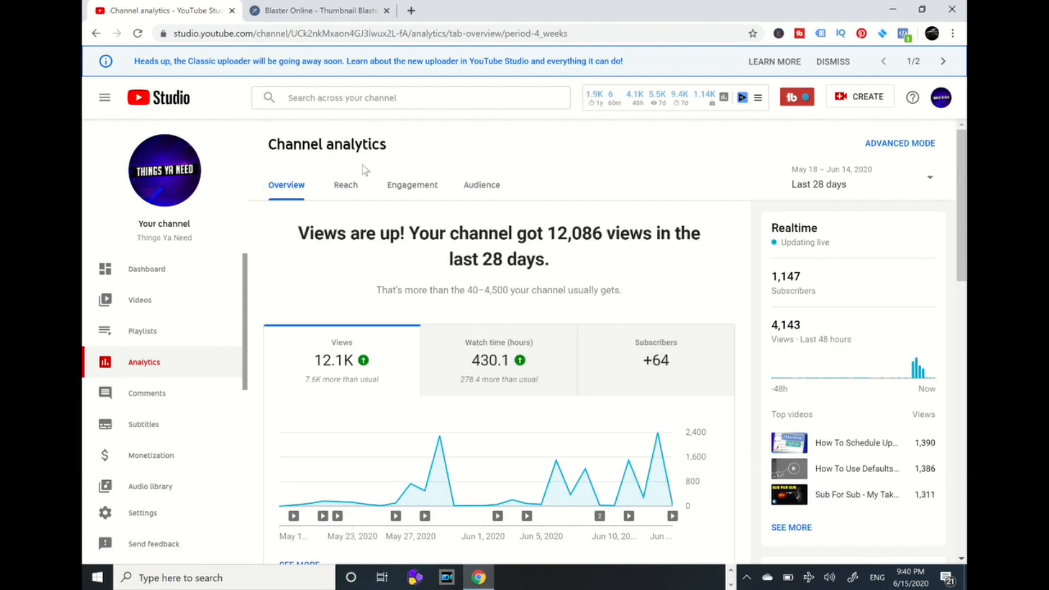
click(346, 185)
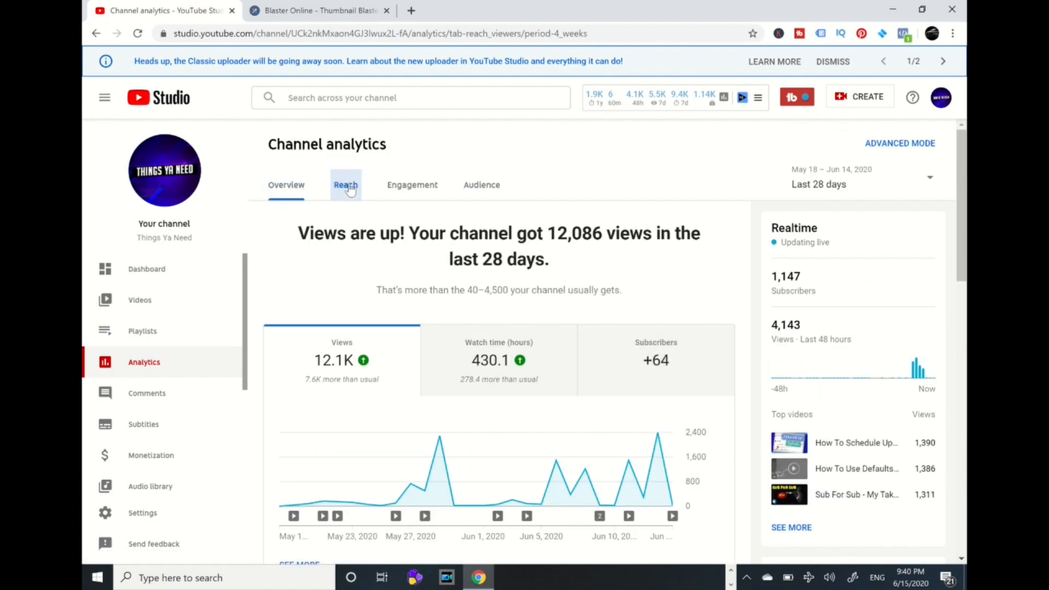
click(345, 185)
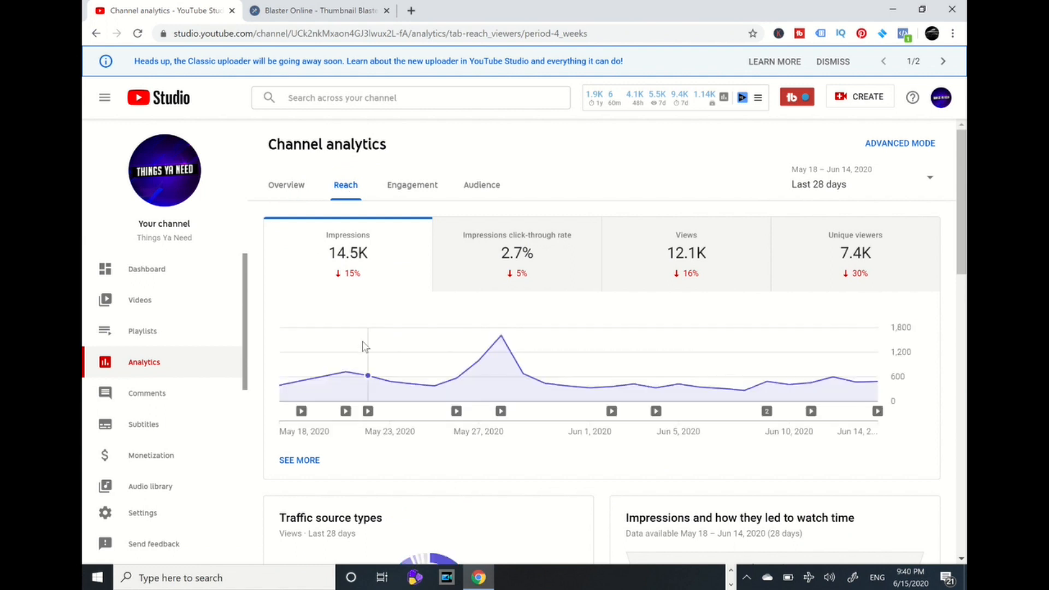
scroll(down, 3)
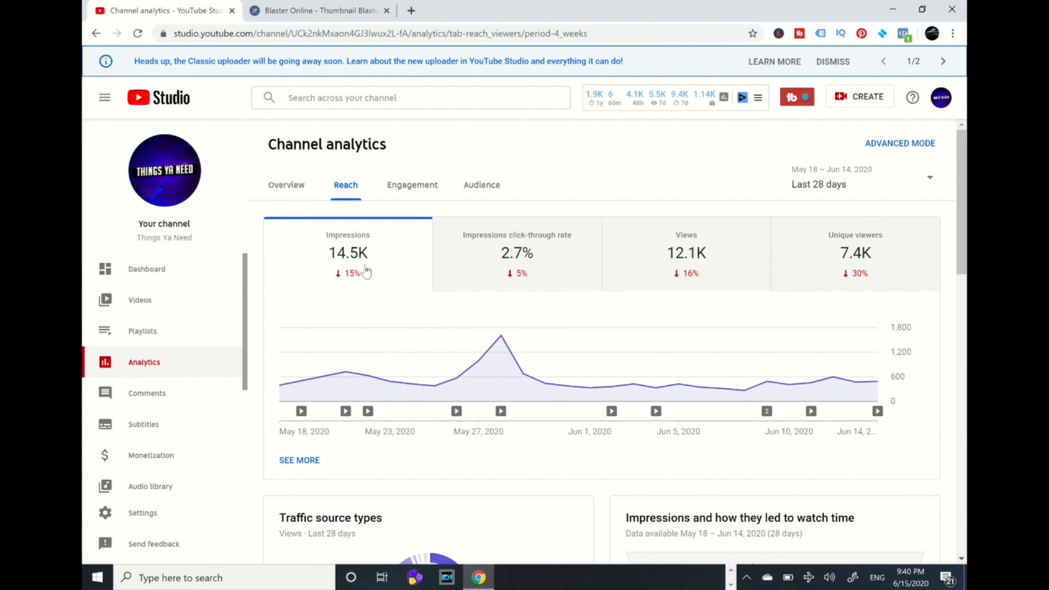
mouse_move(538, 286)
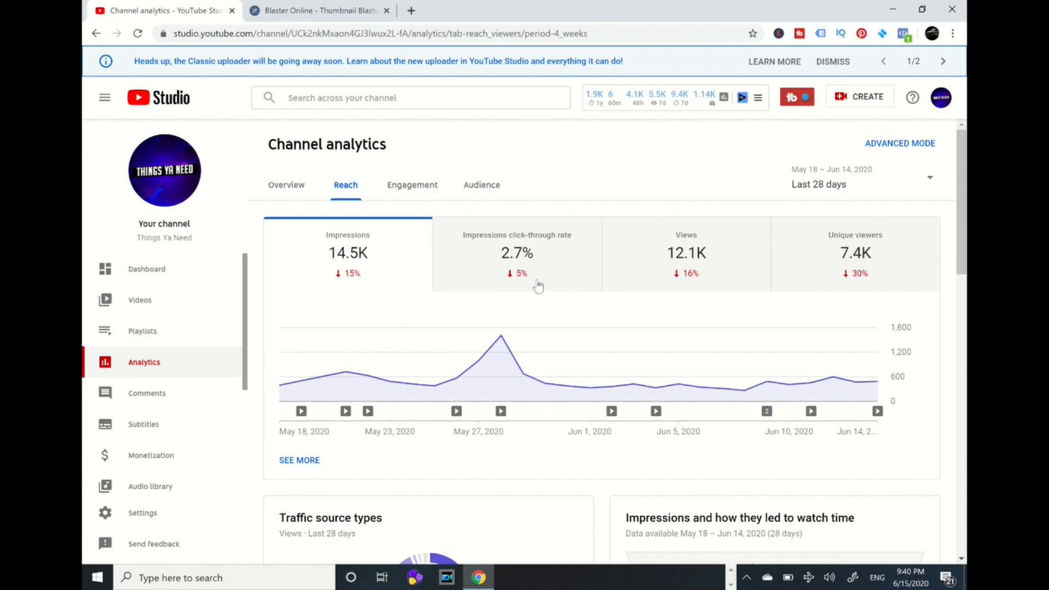
mouse_move(552, 274)
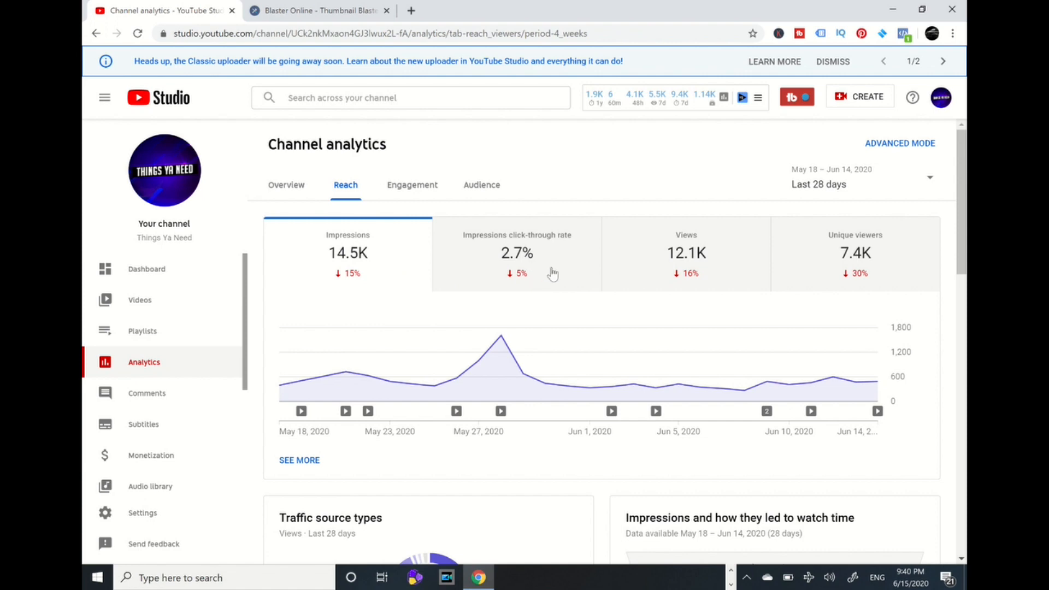
mouse_move(551, 268)
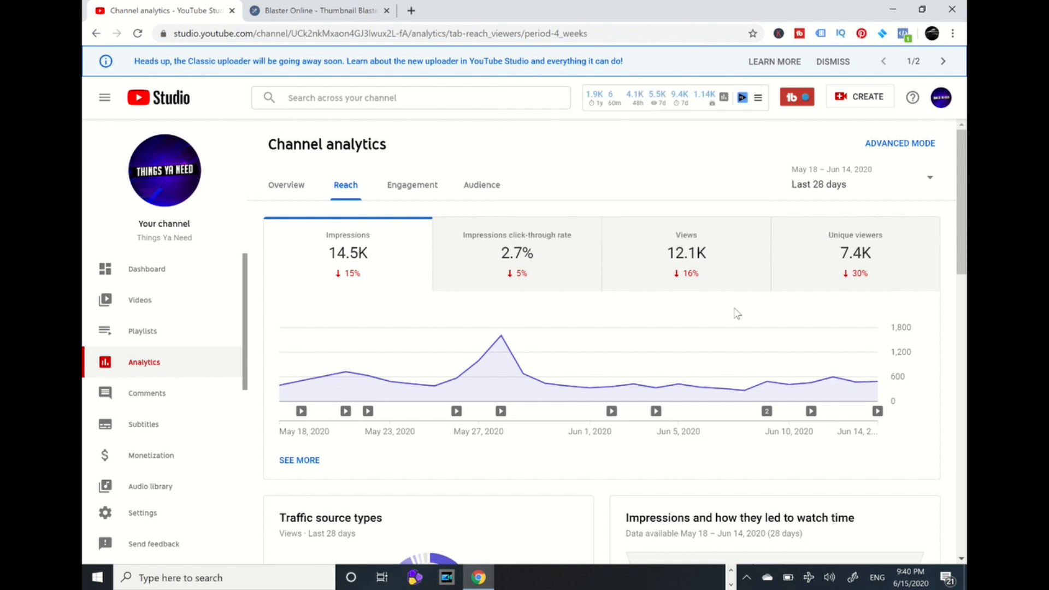
mouse_move(740, 304)
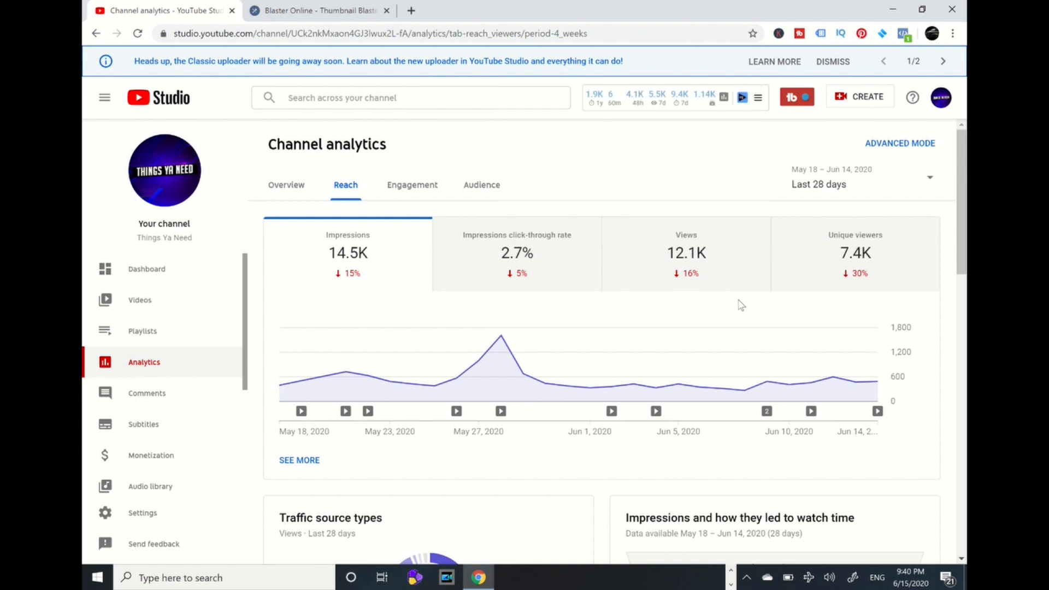
mouse_move(870, 288)
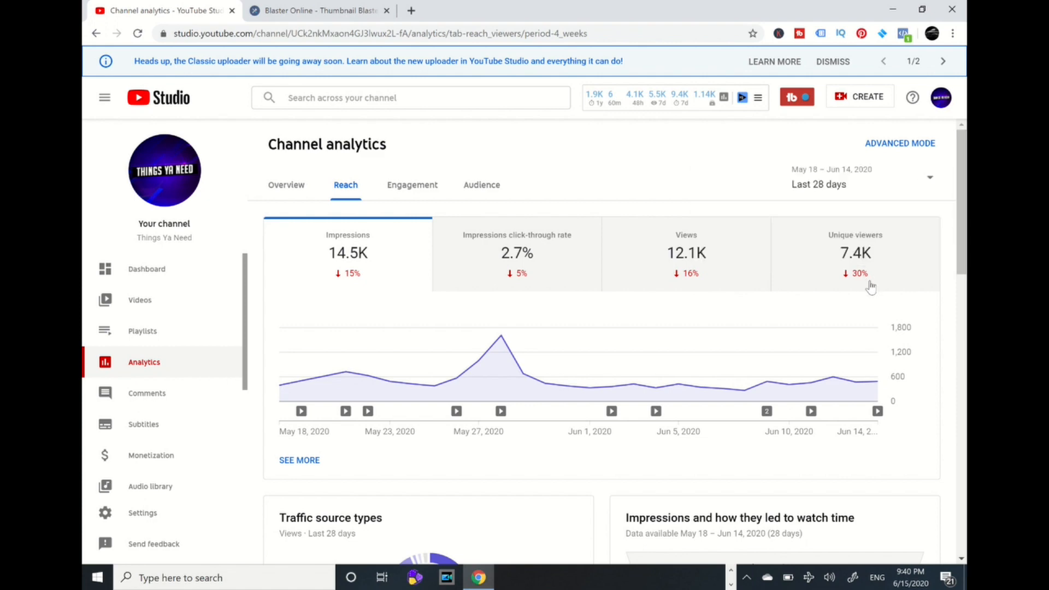
Scroll the Reach tab down to the External and YouTube search traffic source cards.
scroll(down, 3)
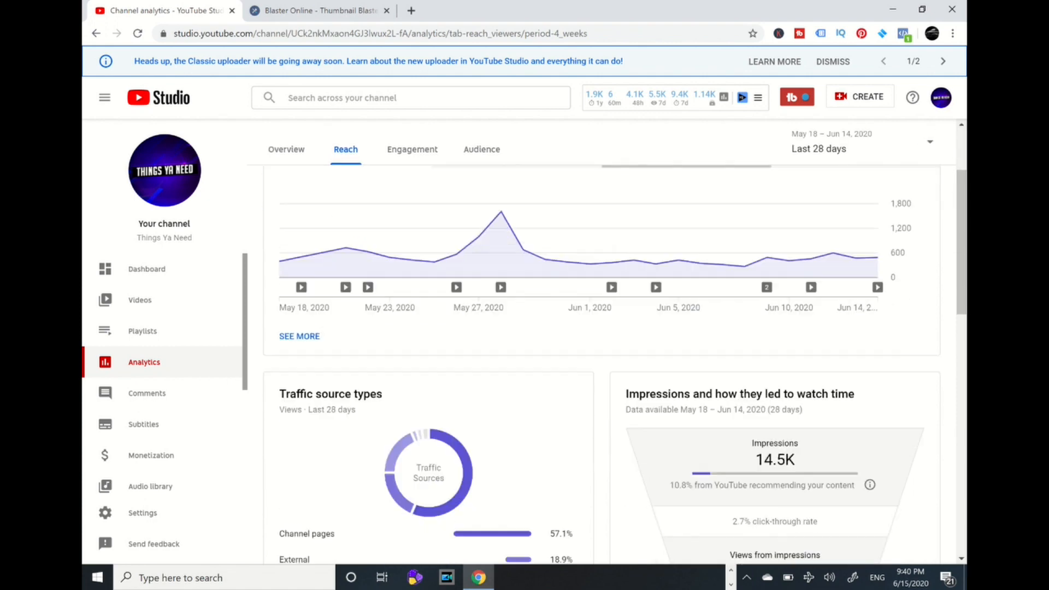
scroll(down, 3)
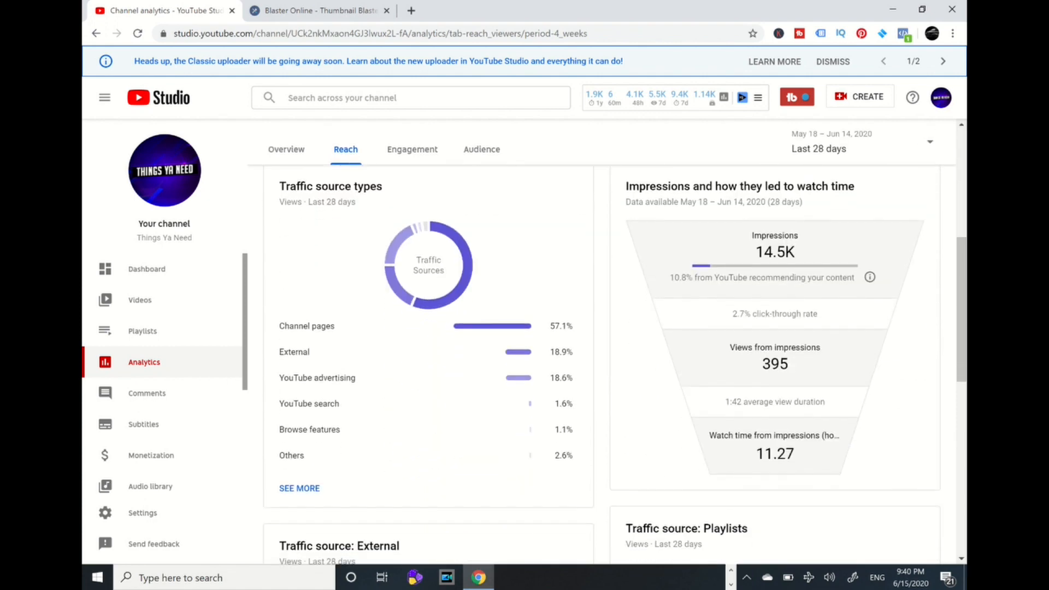
scroll(down, 3)
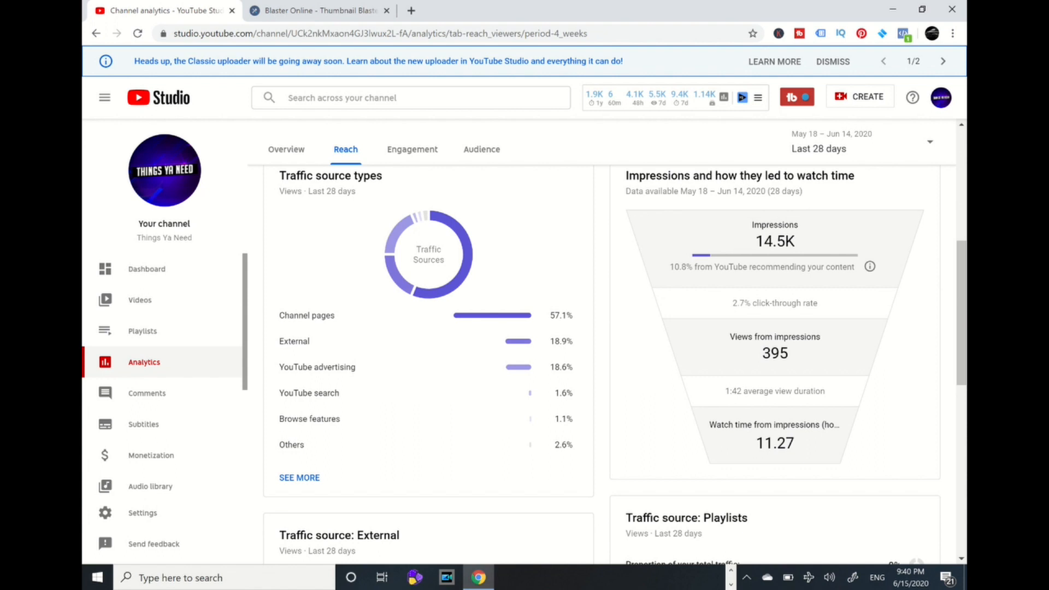
mouse_move(318, 366)
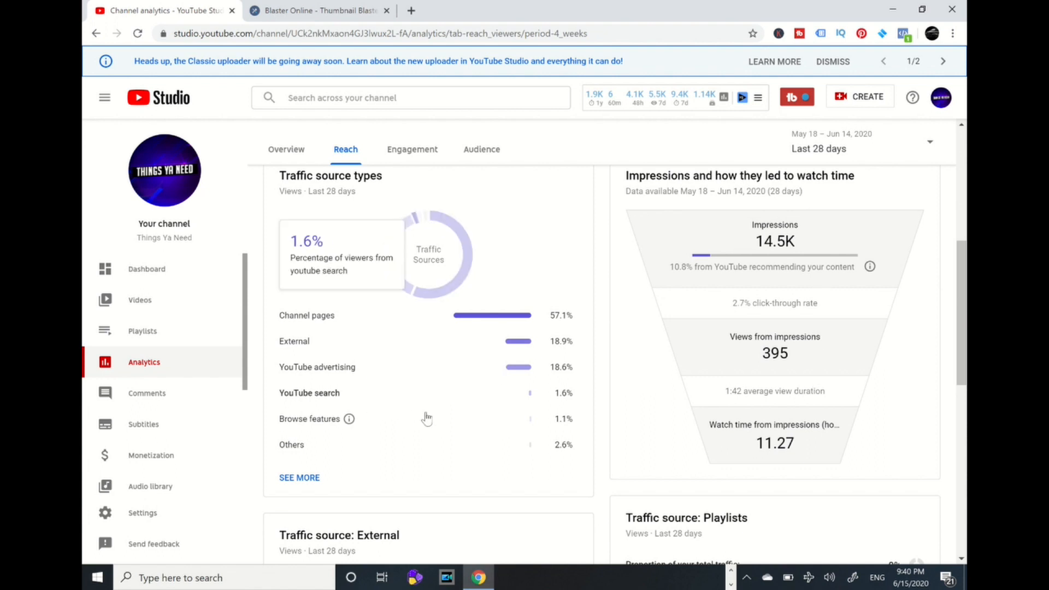
scroll(down, 3)
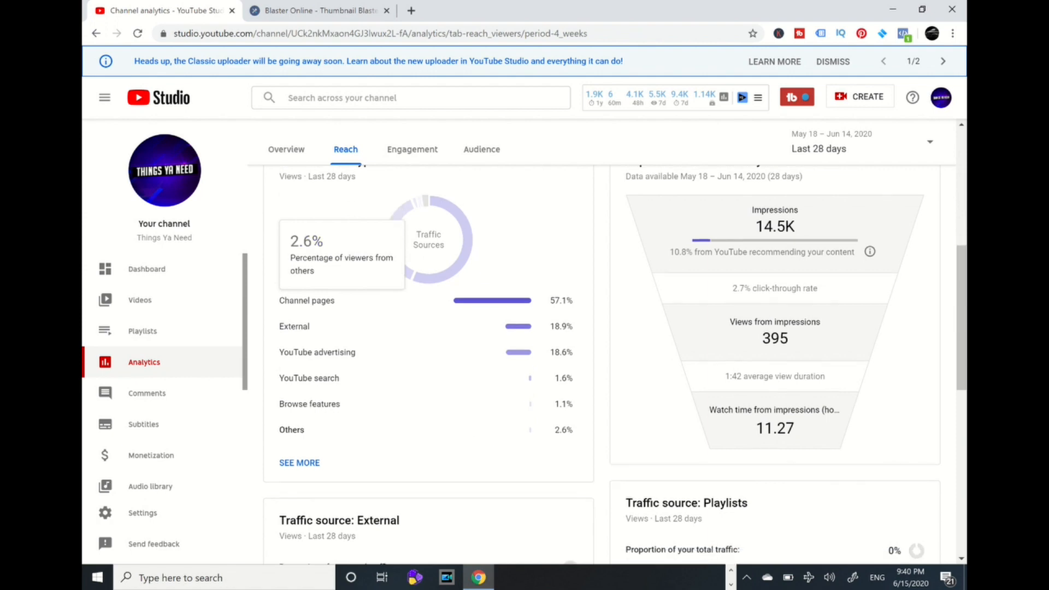
scroll(down, 3)
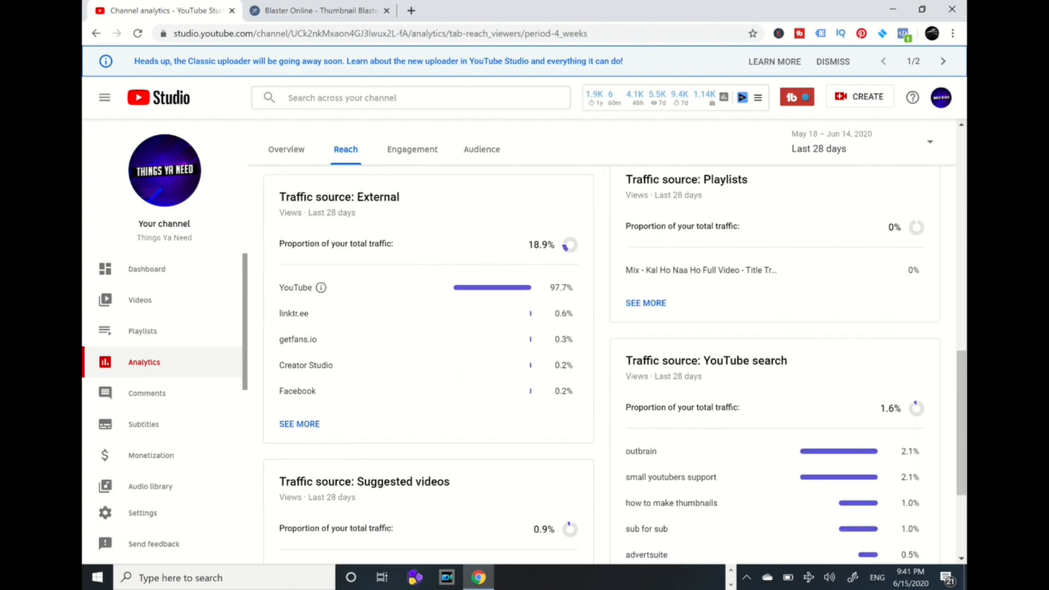
Review the suggested-videos traffic sources, then switch to advanced analytics mode.
scroll(down, 3)
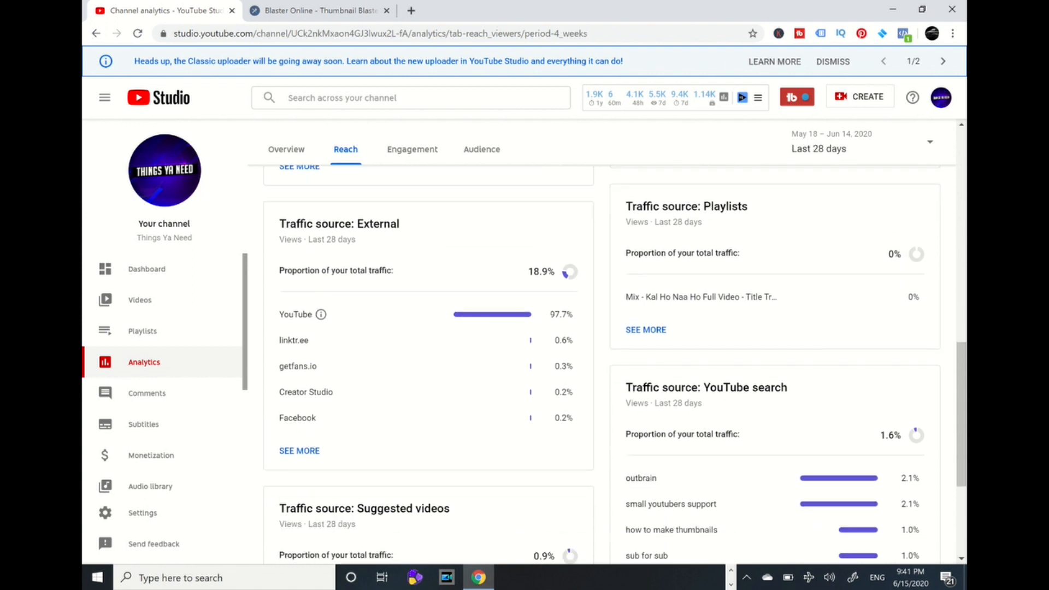
scroll(down, 3)
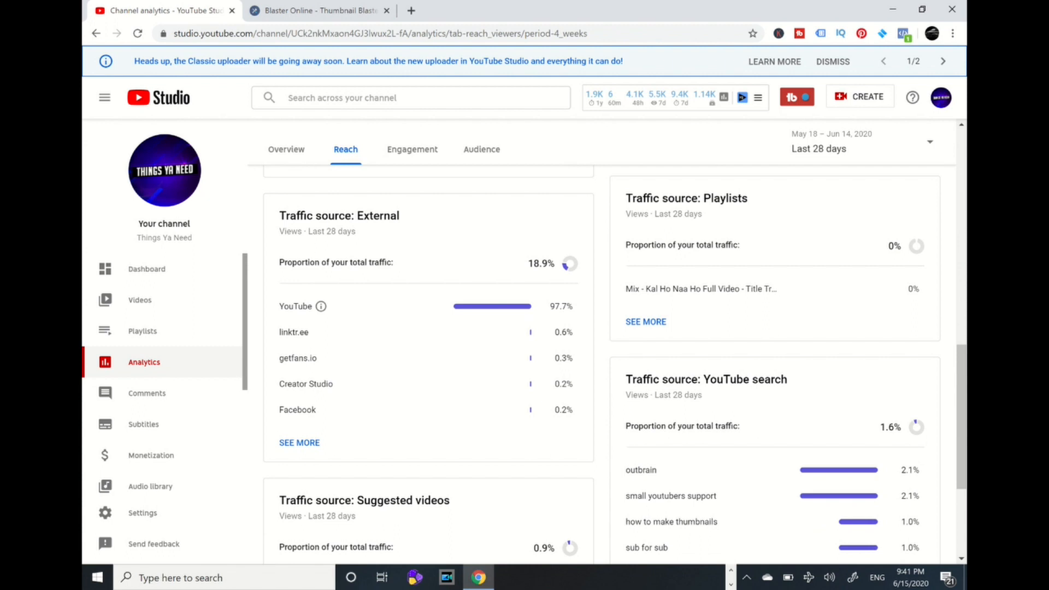
mouse_move(464, 352)
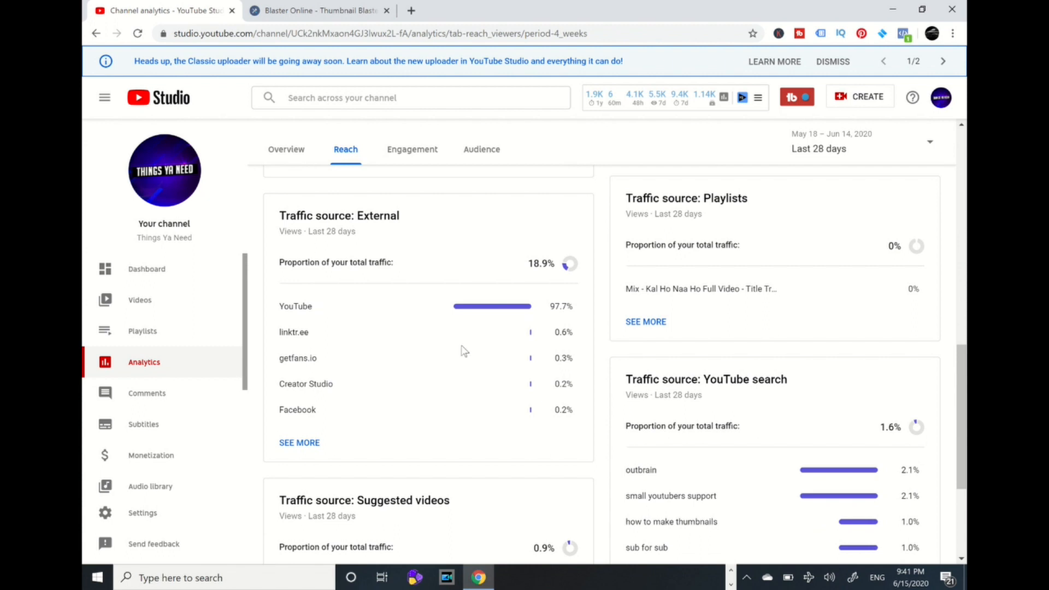
mouse_move(433, 340)
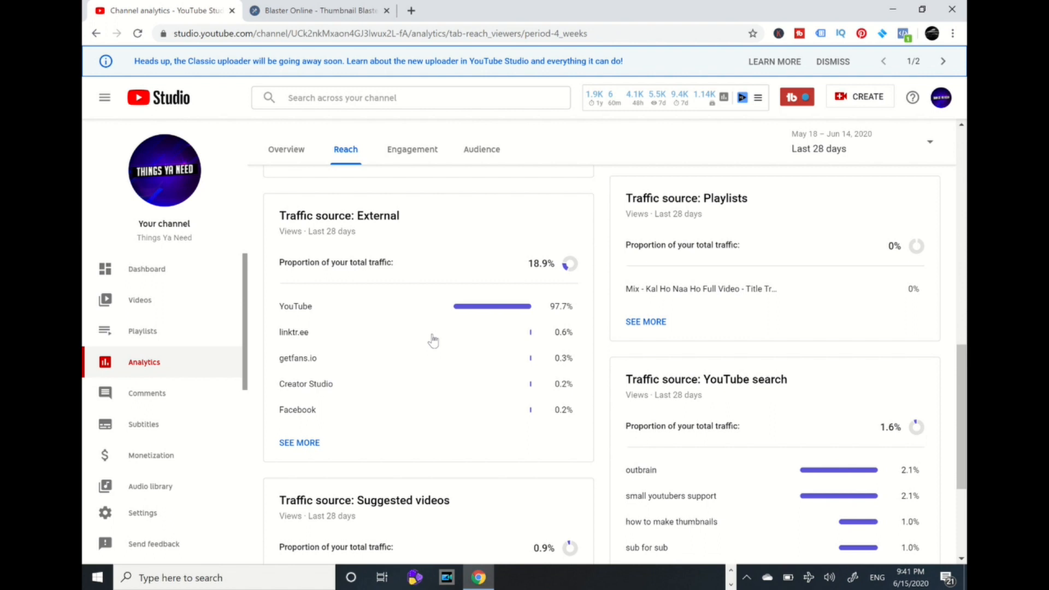
mouse_move(535, 367)
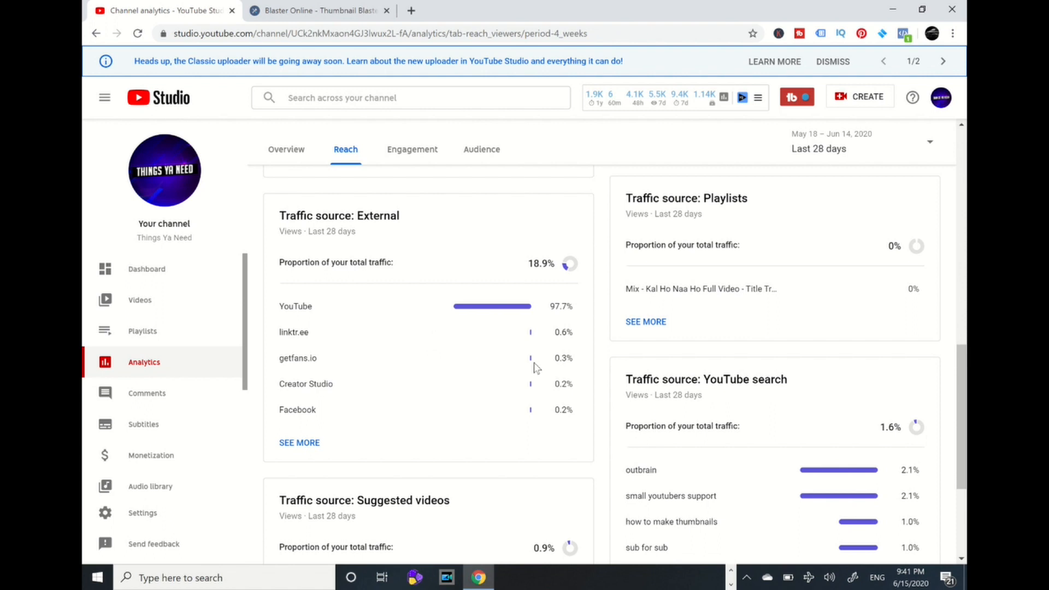
mouse_move(435, 403)
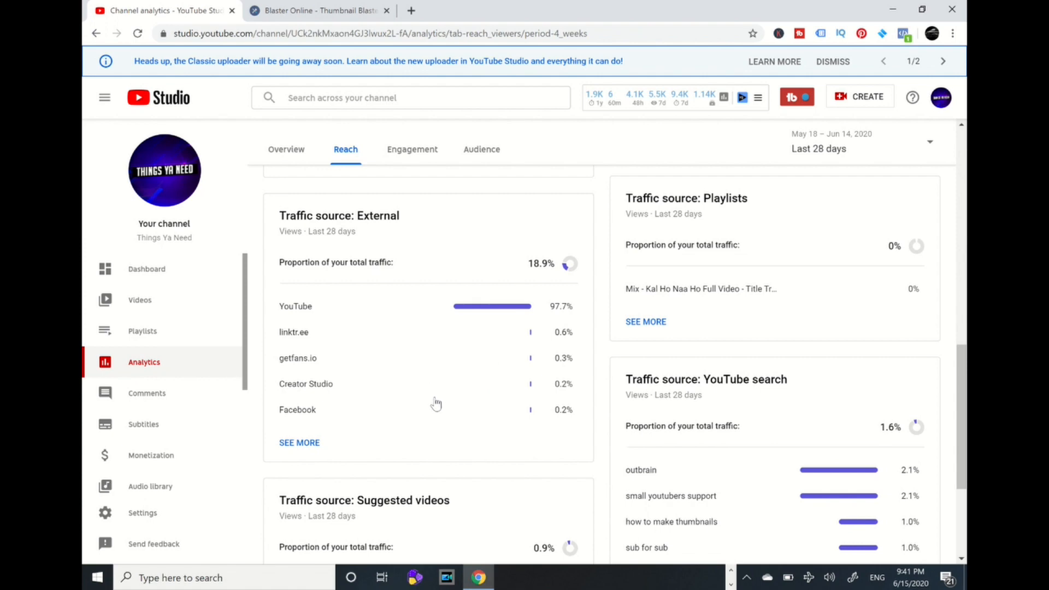
scroll(down, 3)
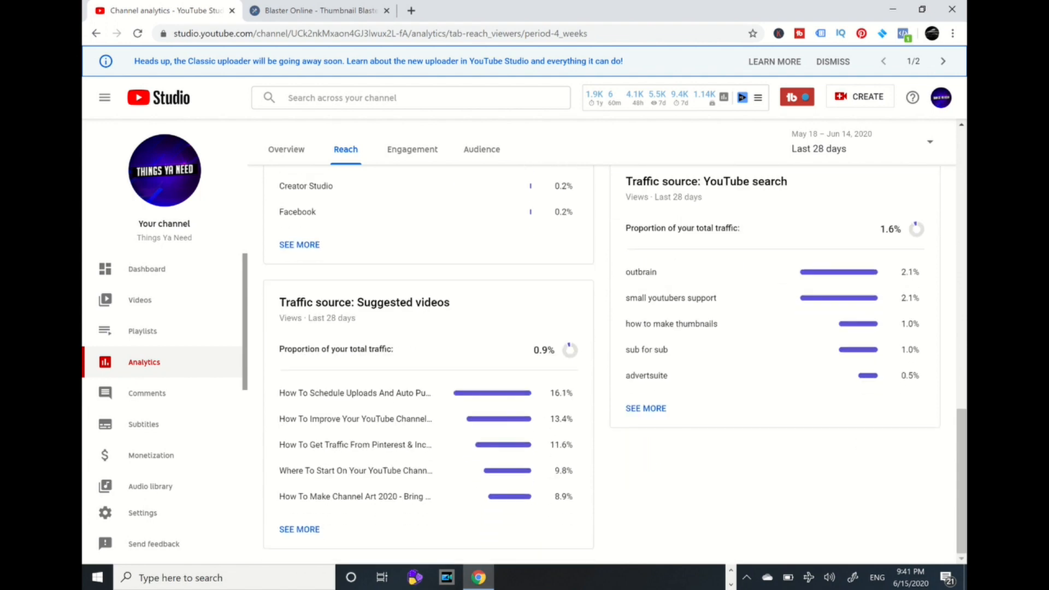
scroll(down, 3)
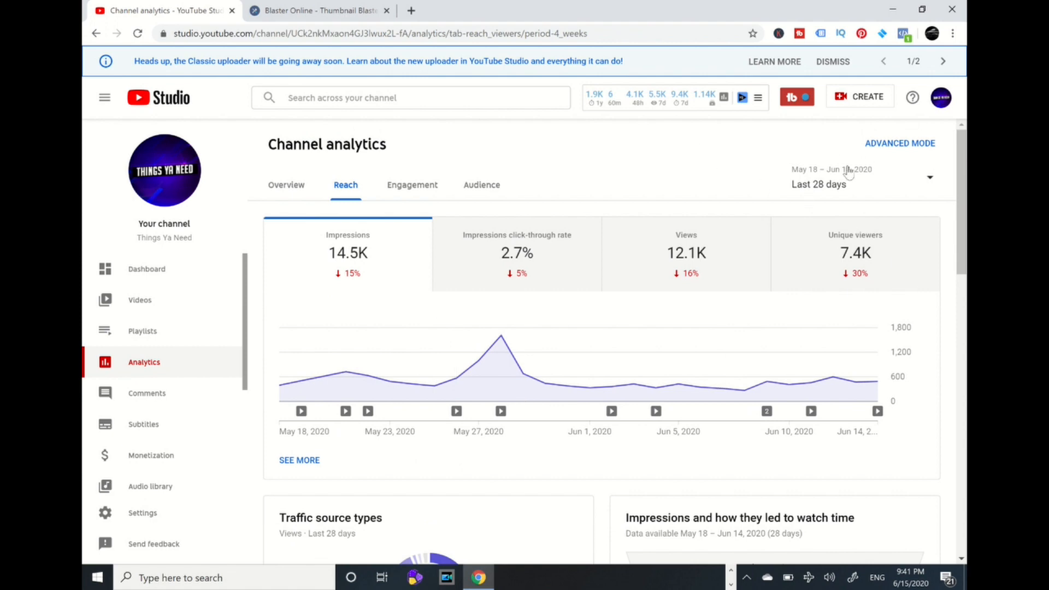
mouse_move(845, 172)
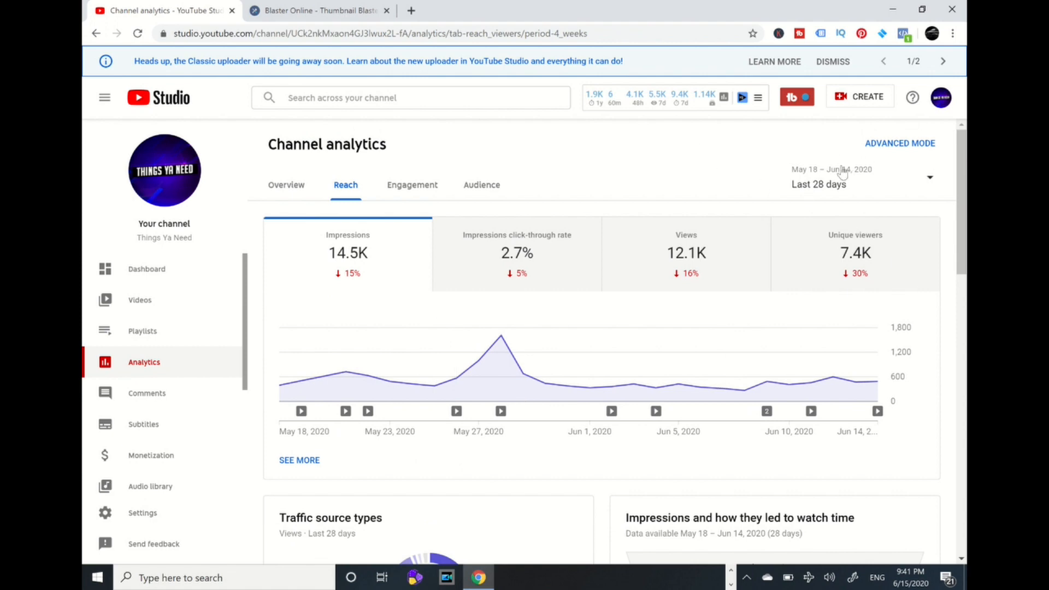
mouse_move(900, 143)
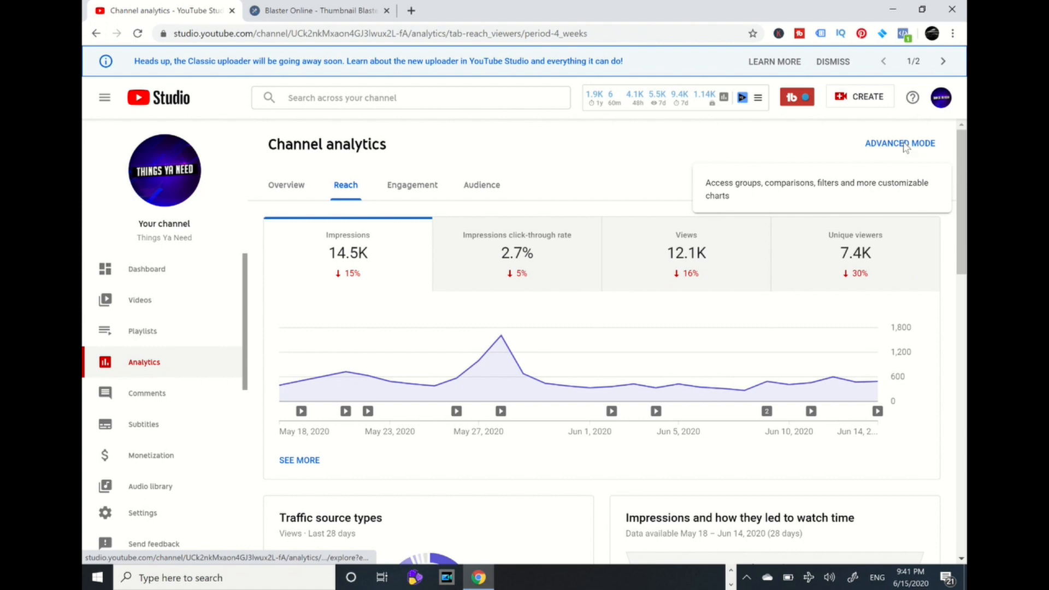
click(899, 143)
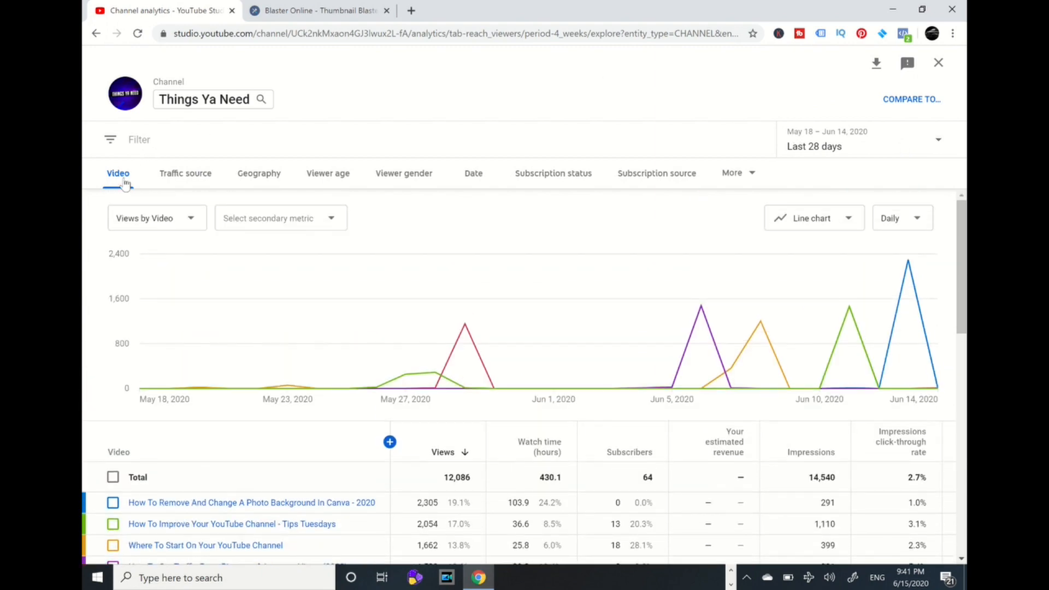
Browse the per-video views table, then switch to the Traffic source report.
scroll(down, 3)
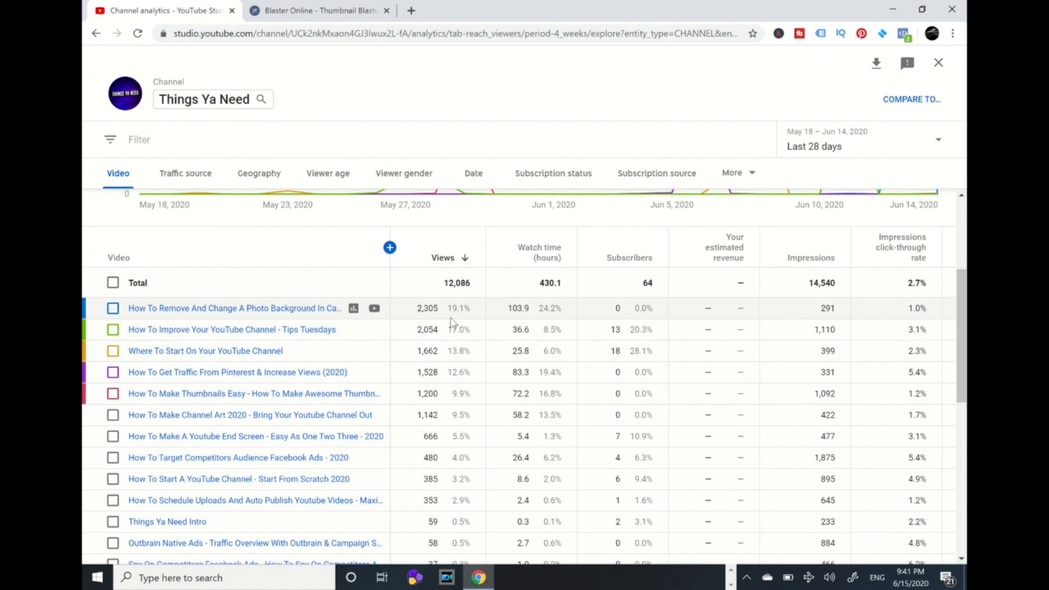
mouse_move(570, 311)
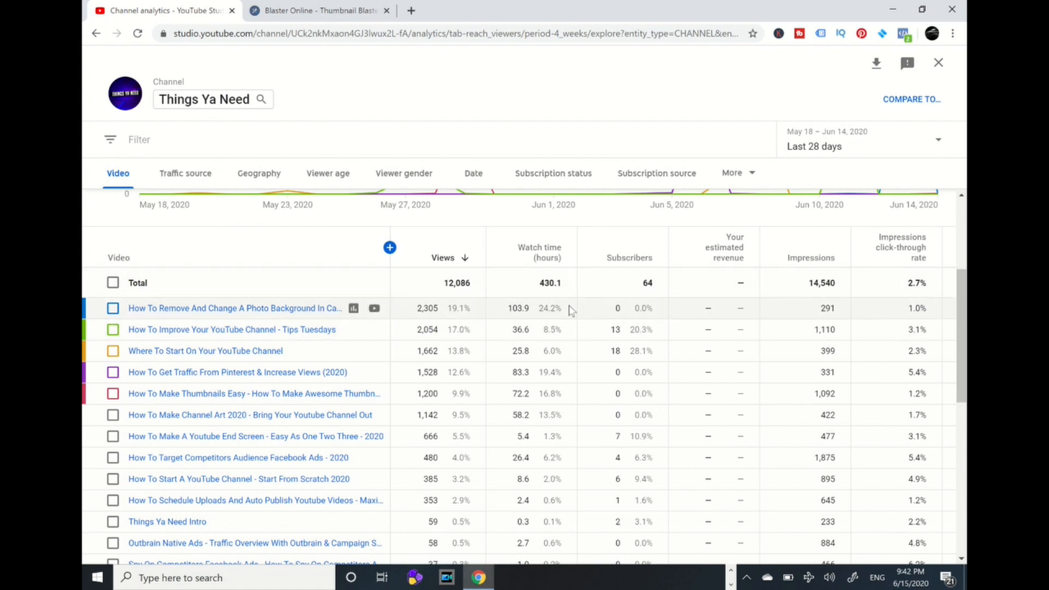
mouse_move(572, 325)
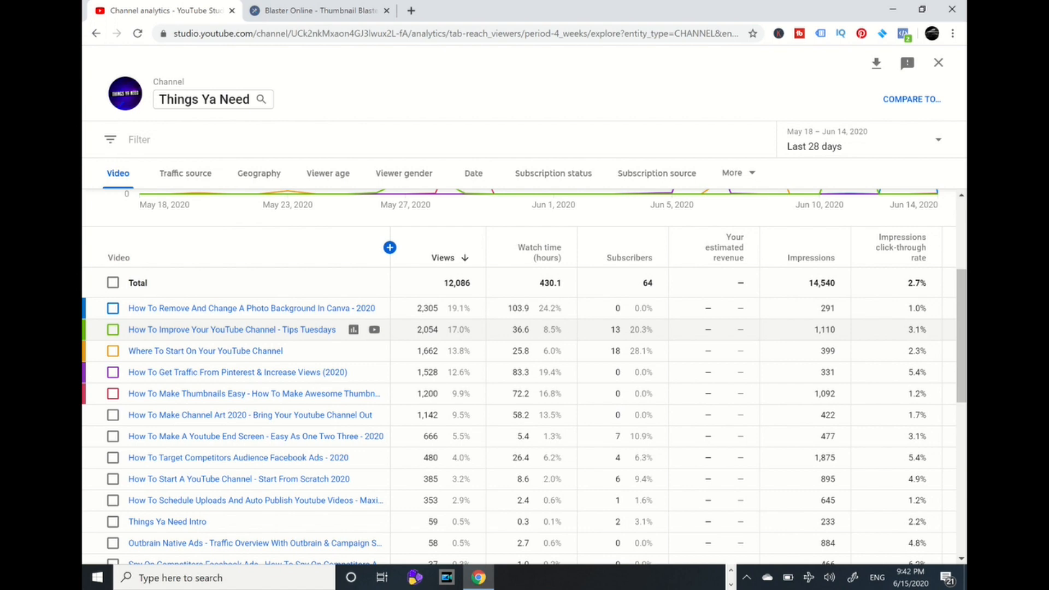
scroll(down, 3)
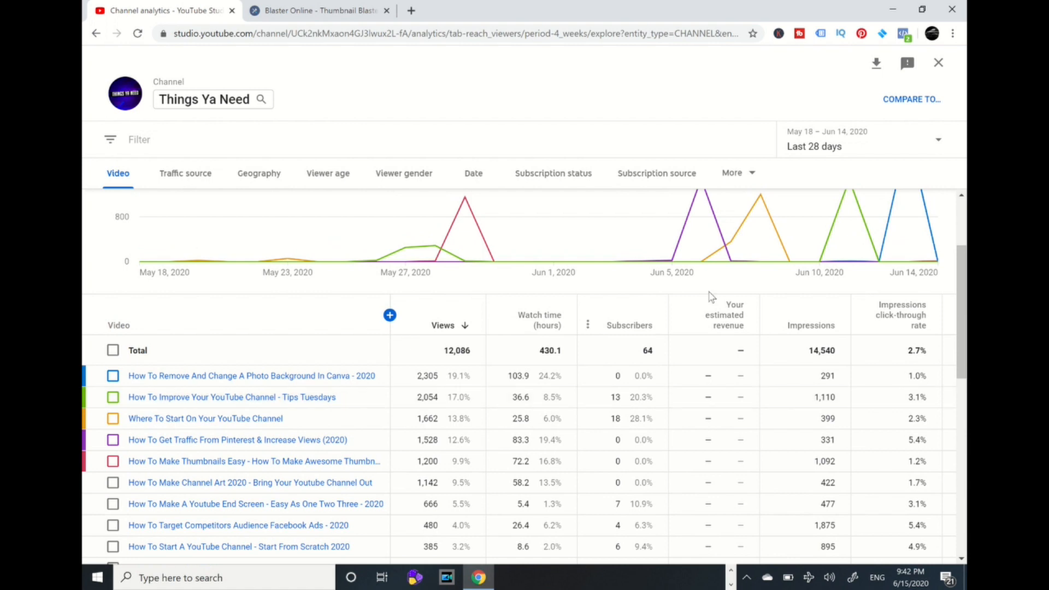
mouse_move(822, 397)
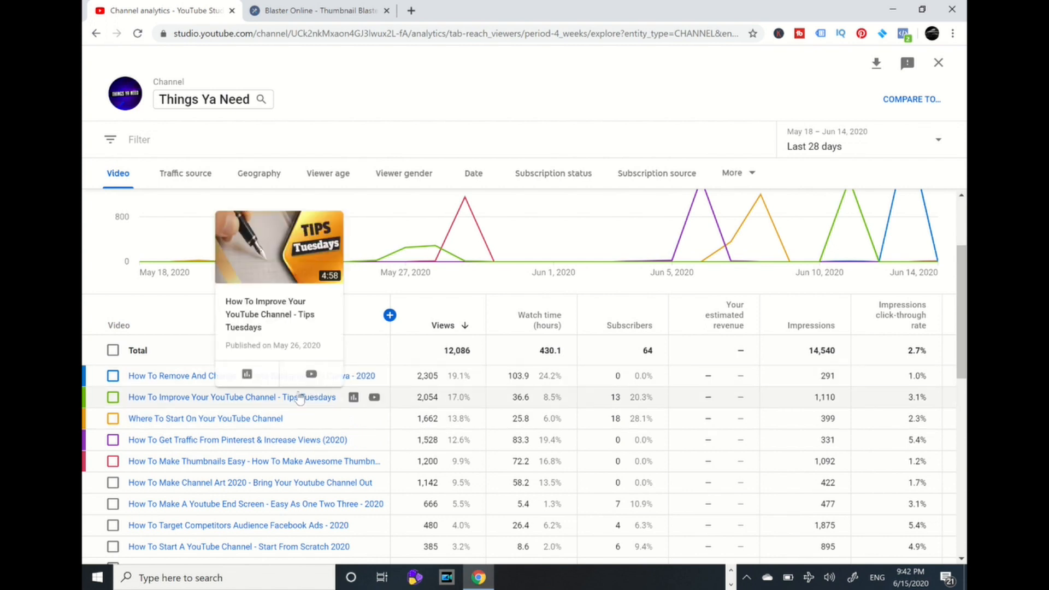
mouse_move(557, 412)
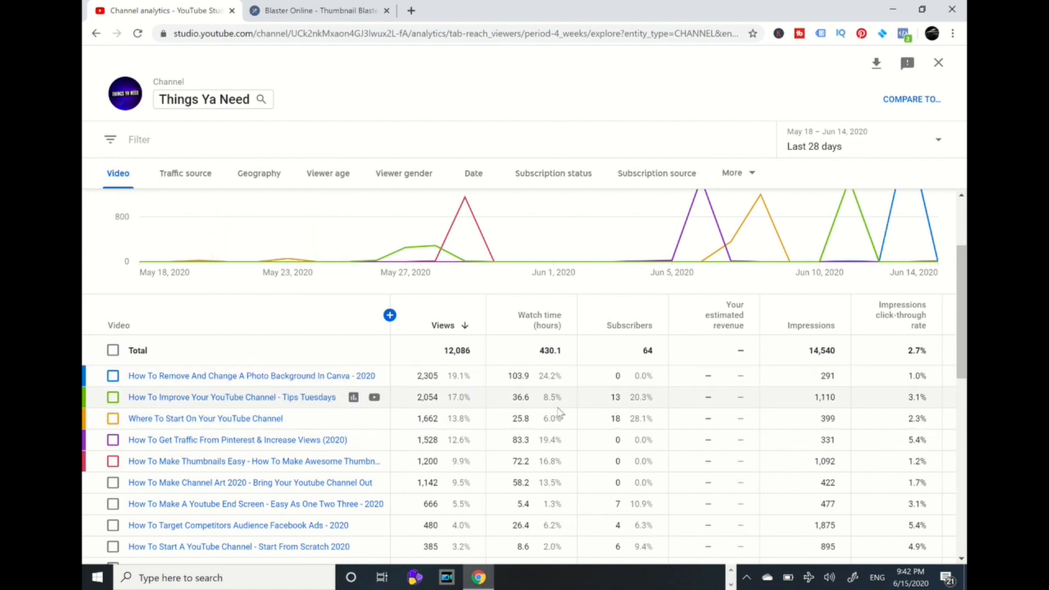
mouse_move(624, 406)
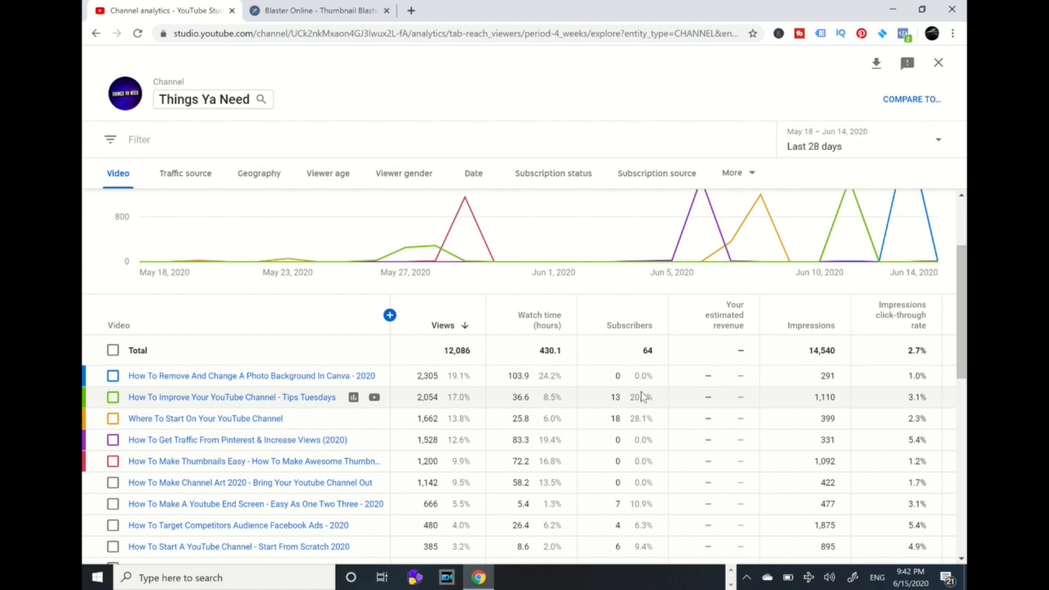
scroll(down, 3)
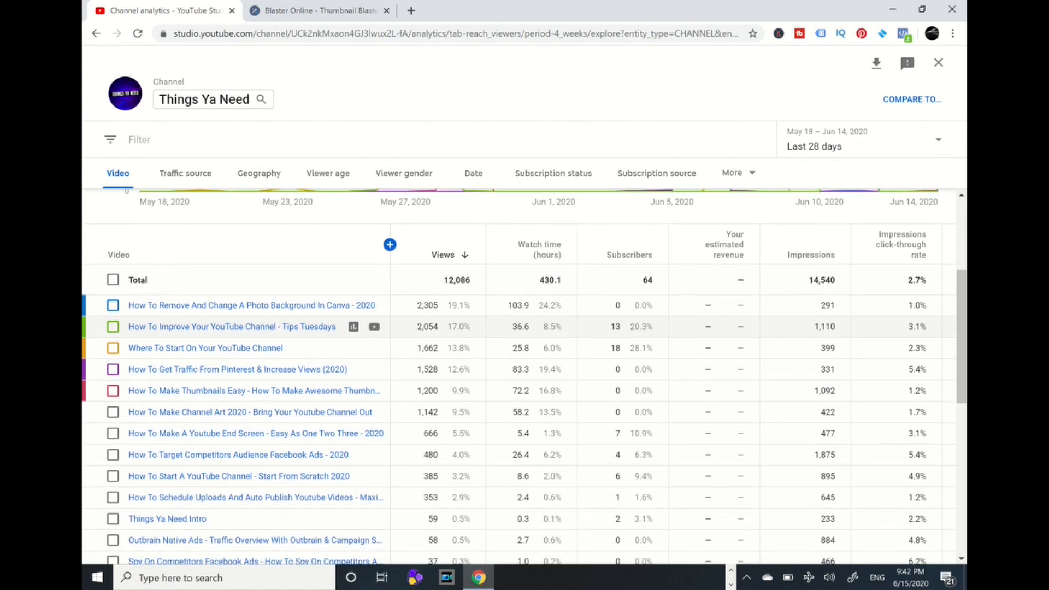
scroll(down, 3)
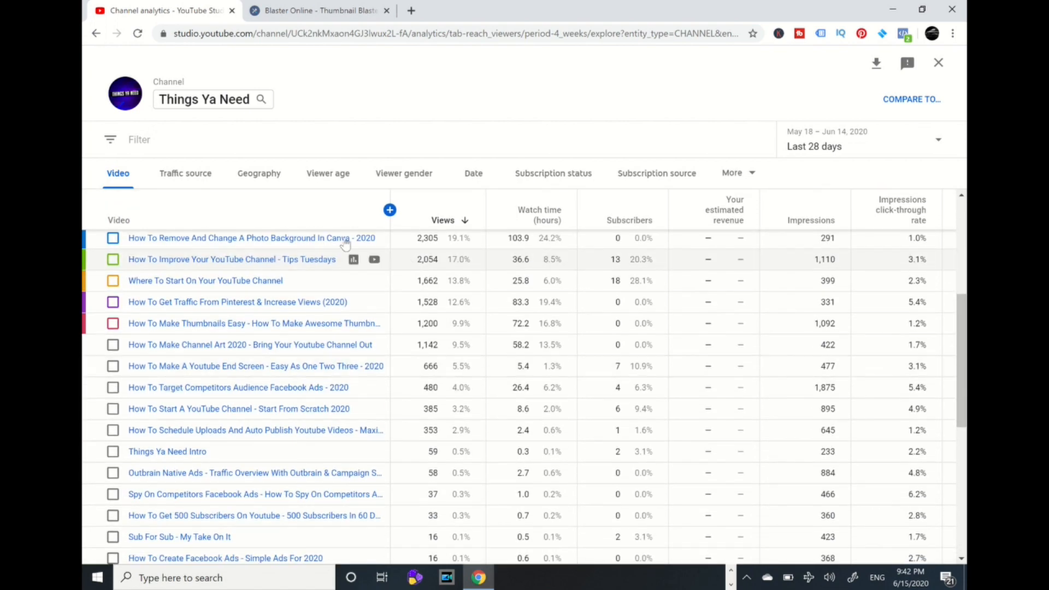
click(185, 173)
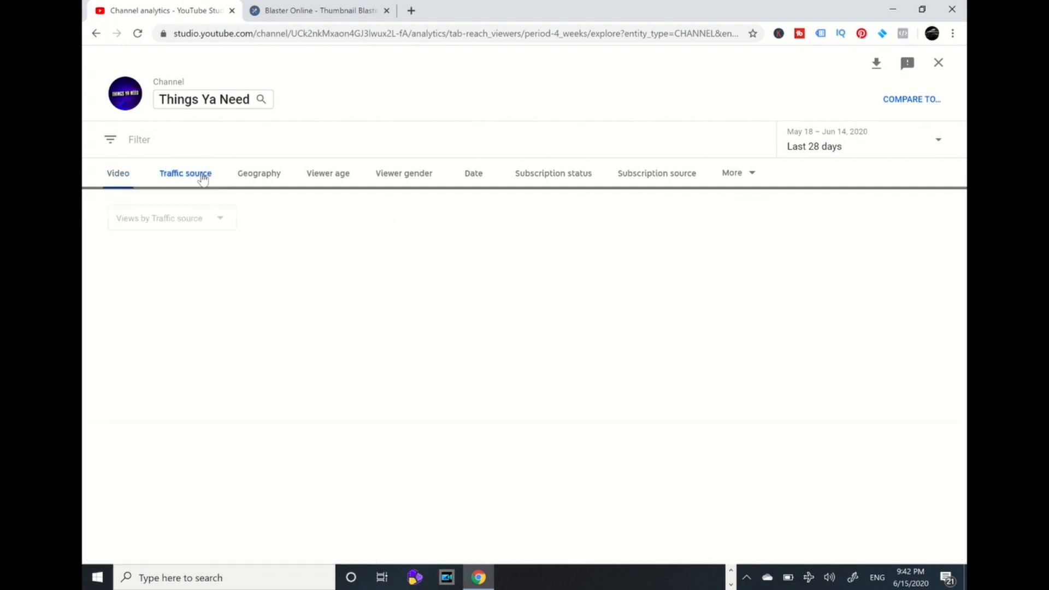
Review traffic sources, led by channel pages at 6,906 views, then open Geography.
click(185, 173)
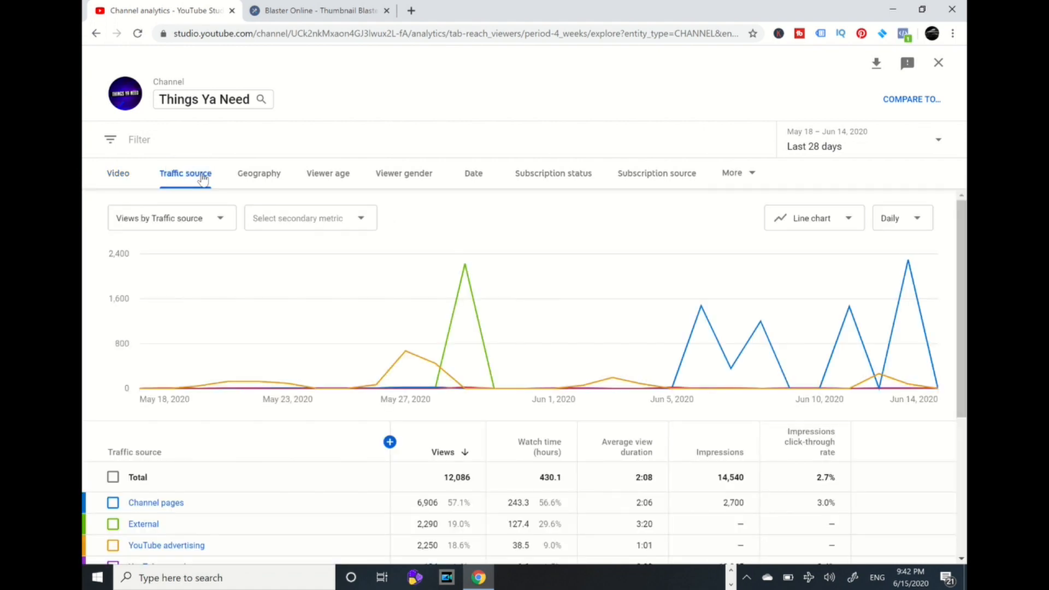
scroll(down, 3)
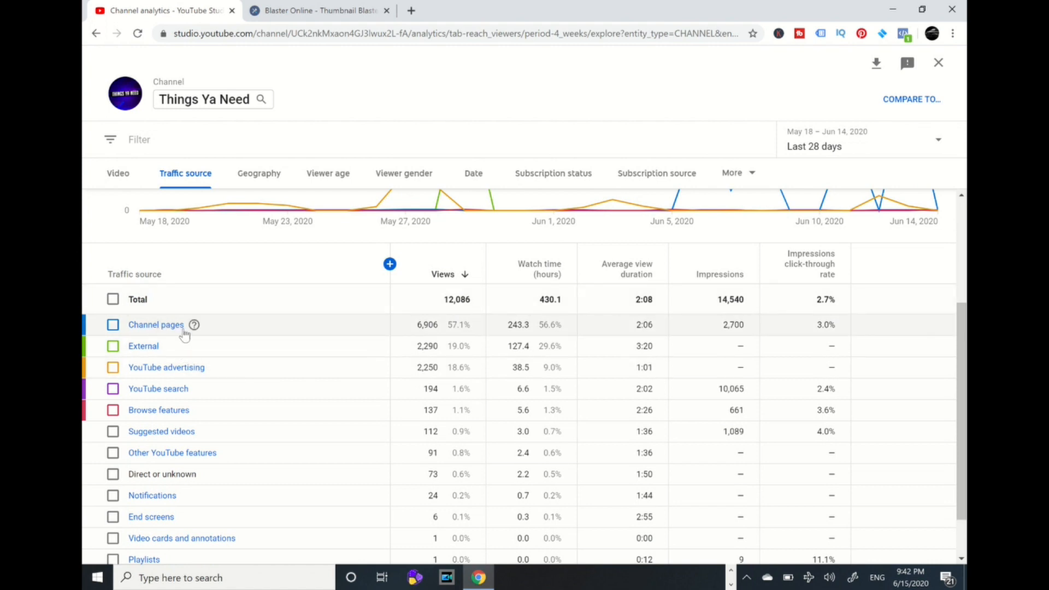
mouse_move(472, 346)
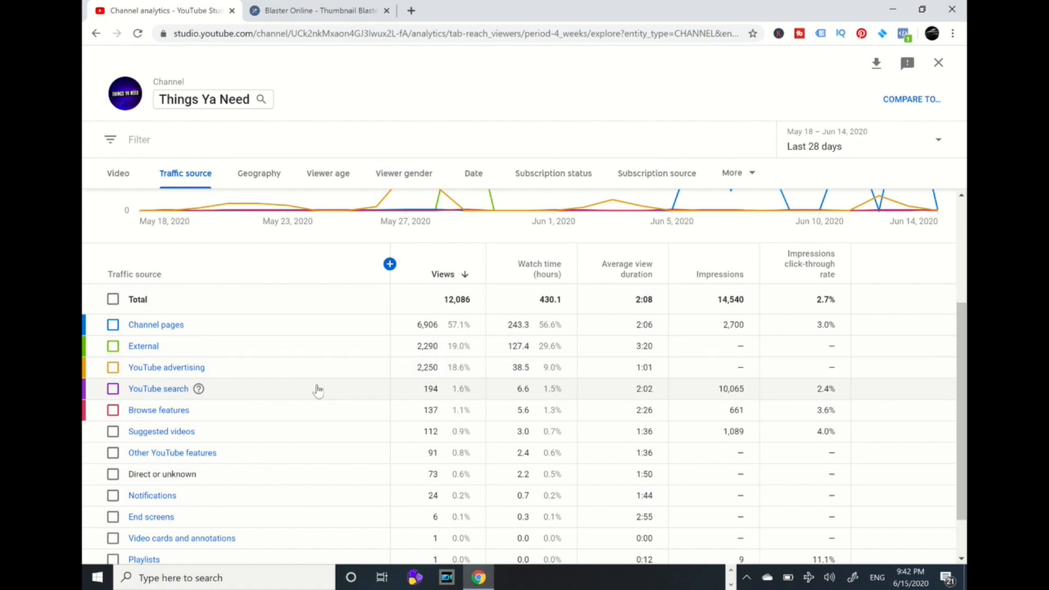
mouse_move(347, 387)
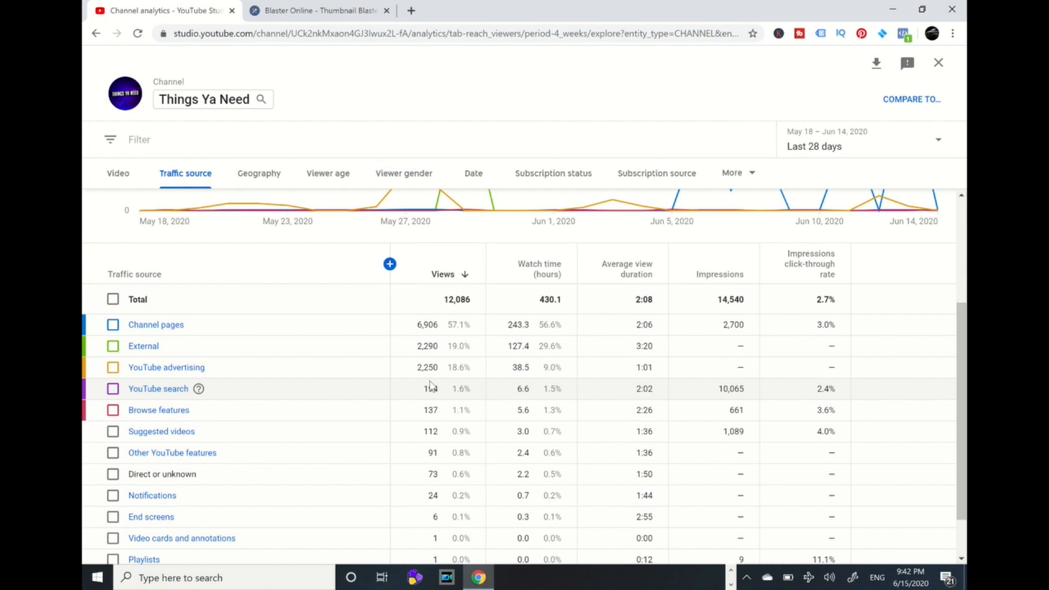
mouse_move(531, 379)
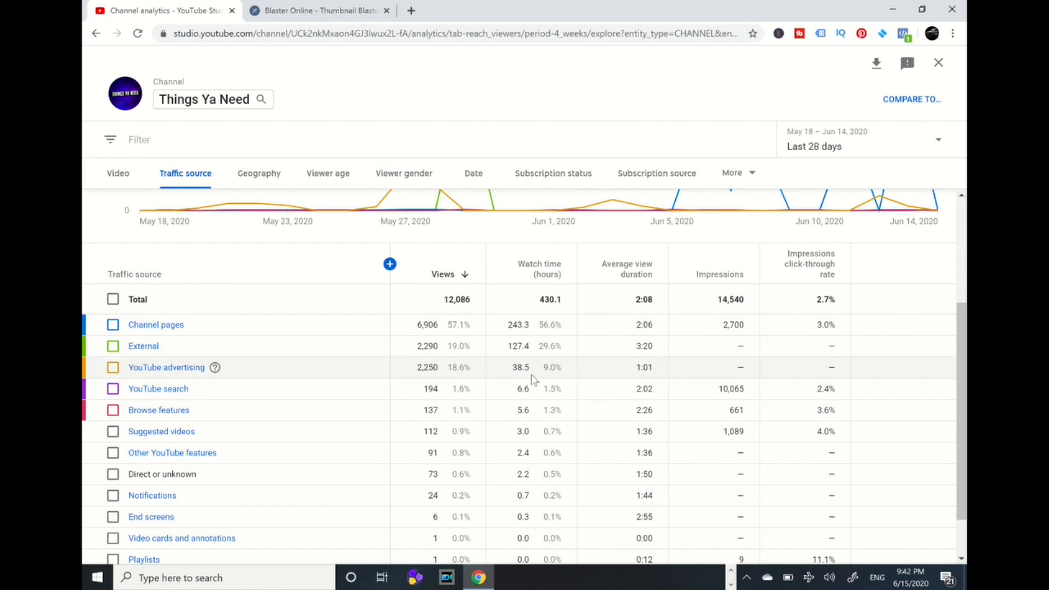
mouse_move(533, 379)
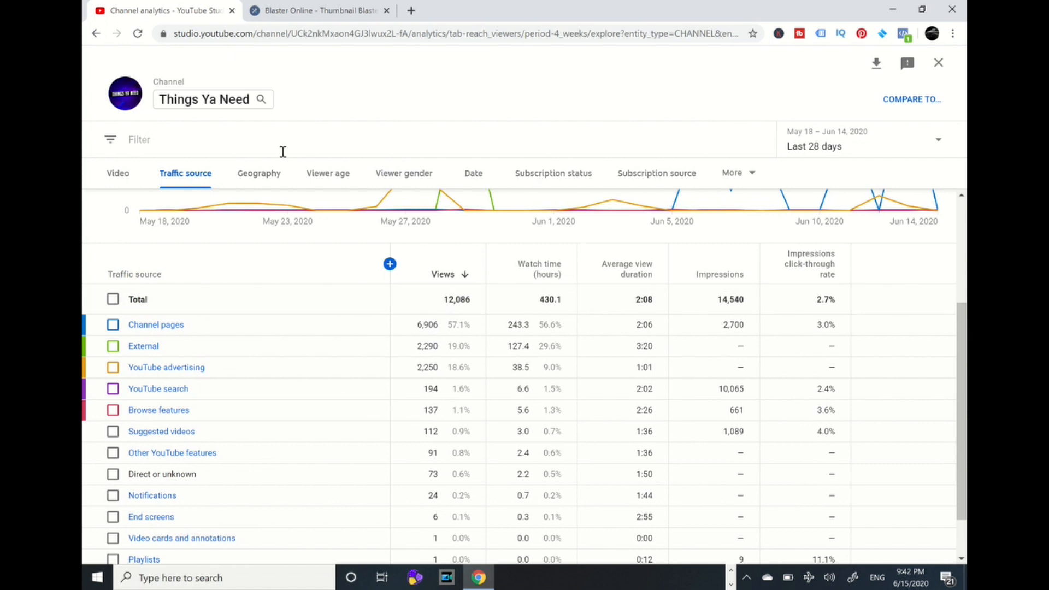
mouse_move(263, 184)
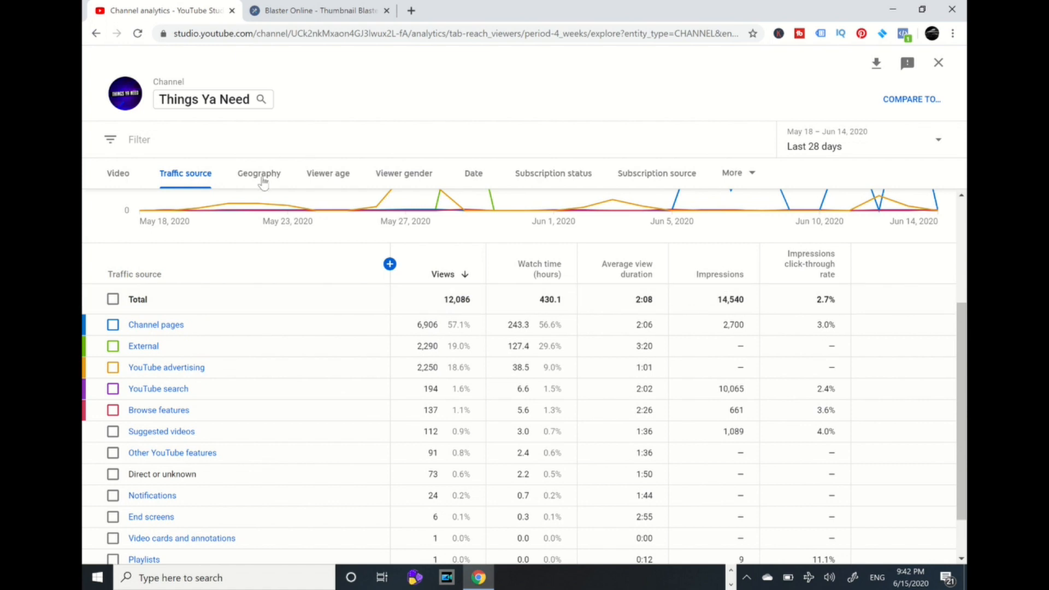
click(258, 173)
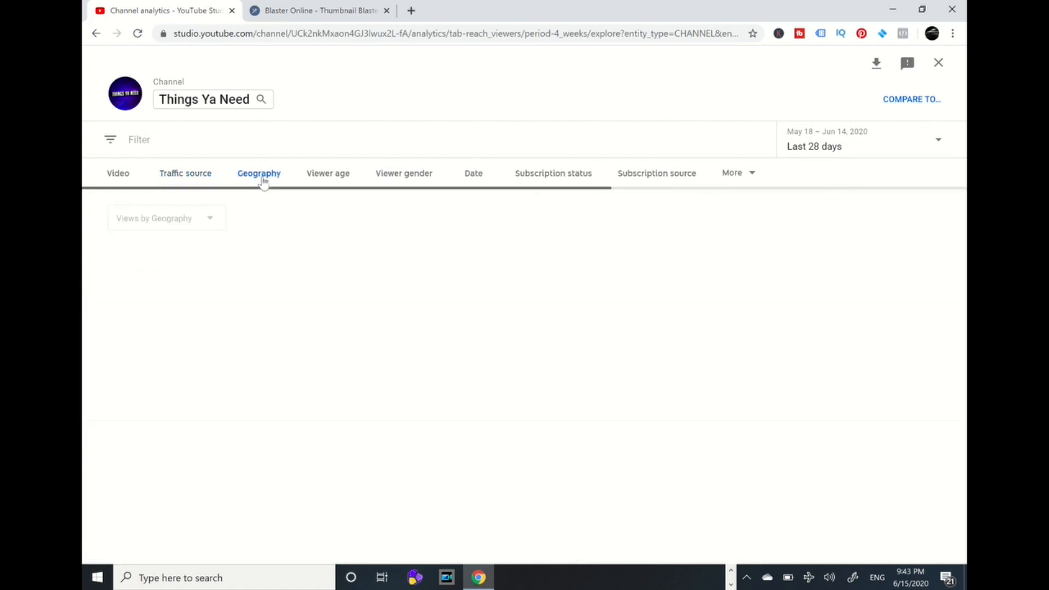
Review views by country, led by India at 3,854, then switch to Viewer age.
click(258, 173)
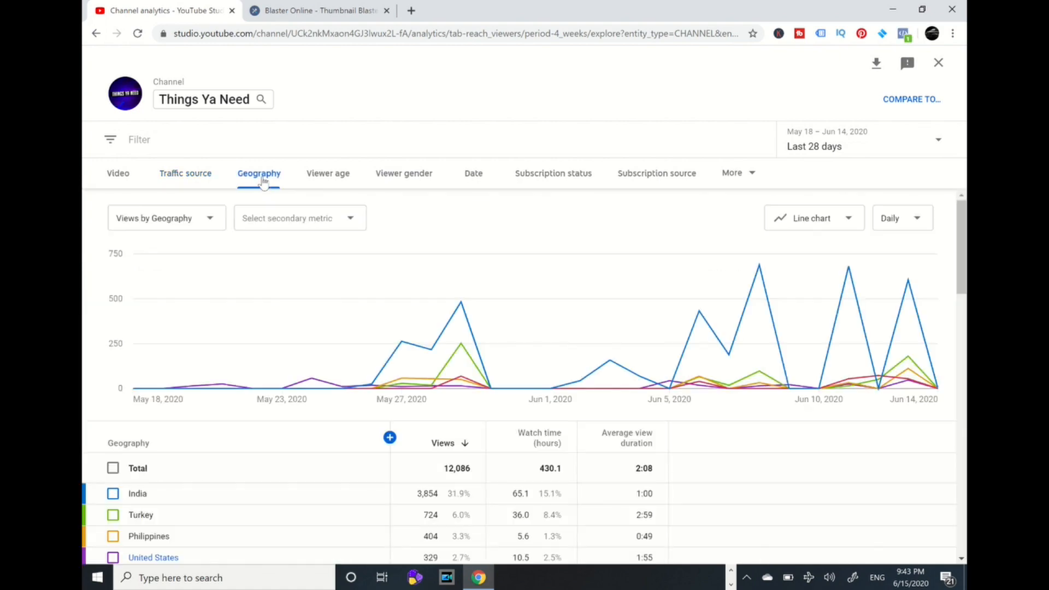
scroll(down, 3)
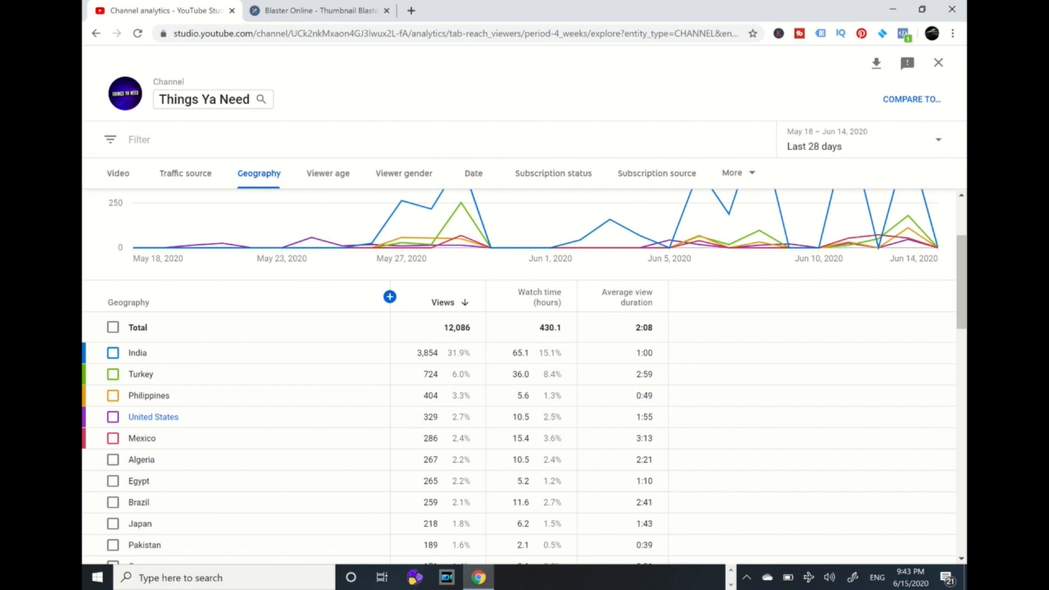
scroll(down, 3)
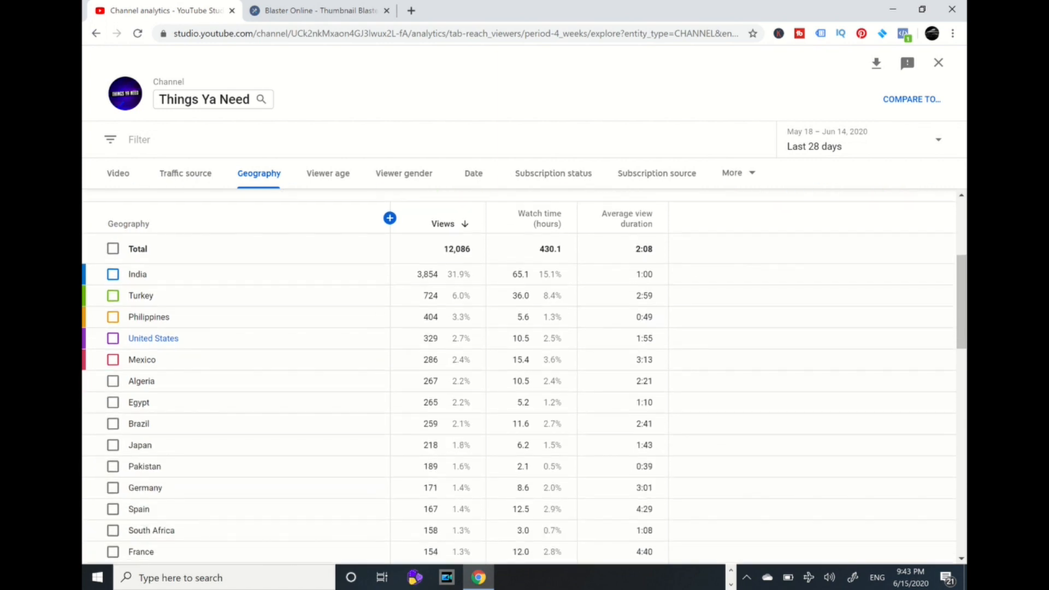
mouse_move(273, 280)
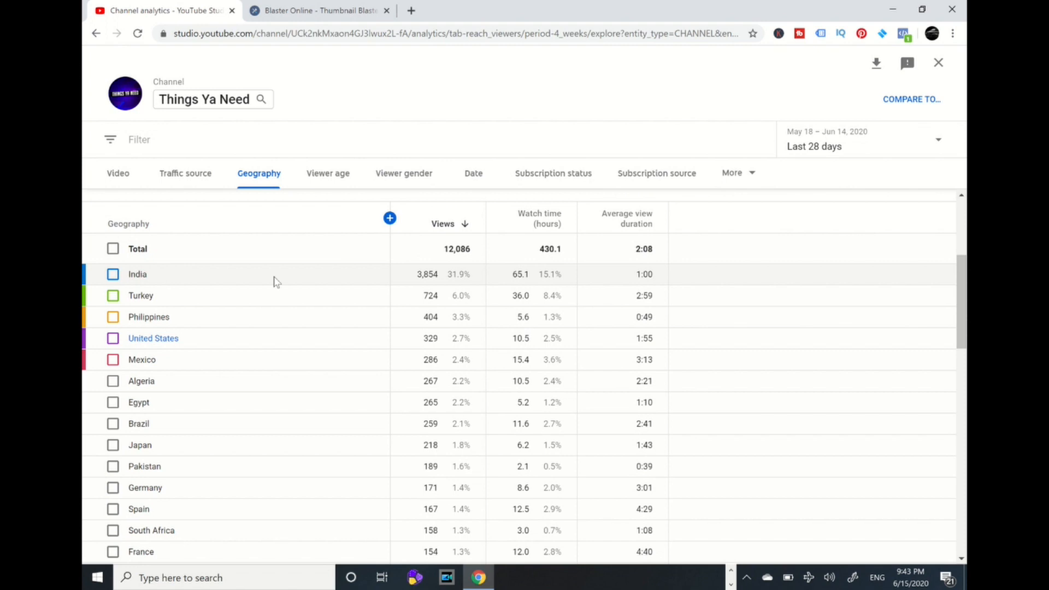
mouse_move(448, 286)
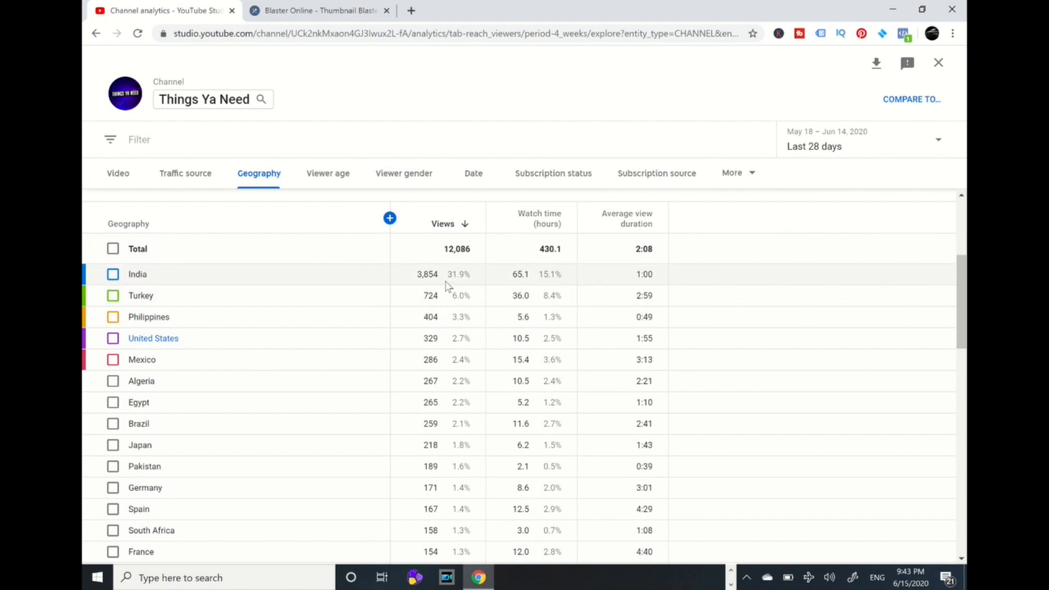
mouse_move(464, 289)
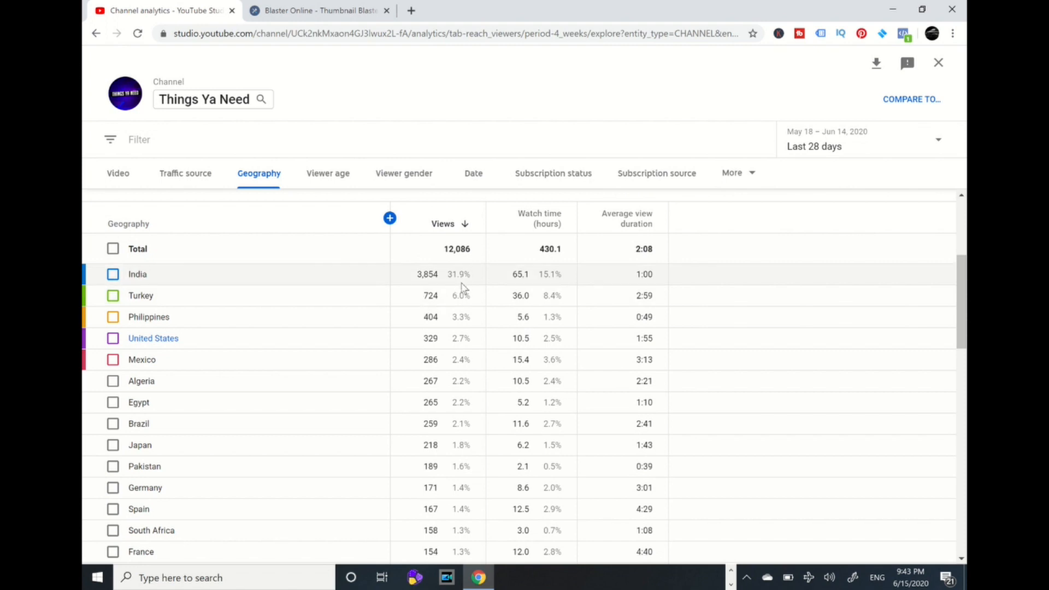
mouse_move(539, 288)
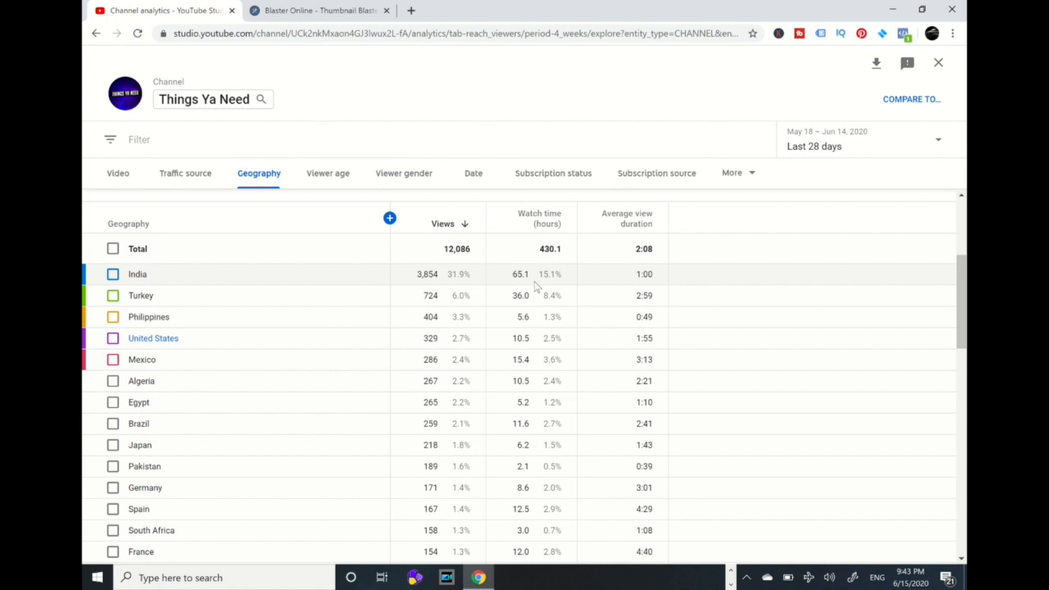
mouse_move(654, 298)
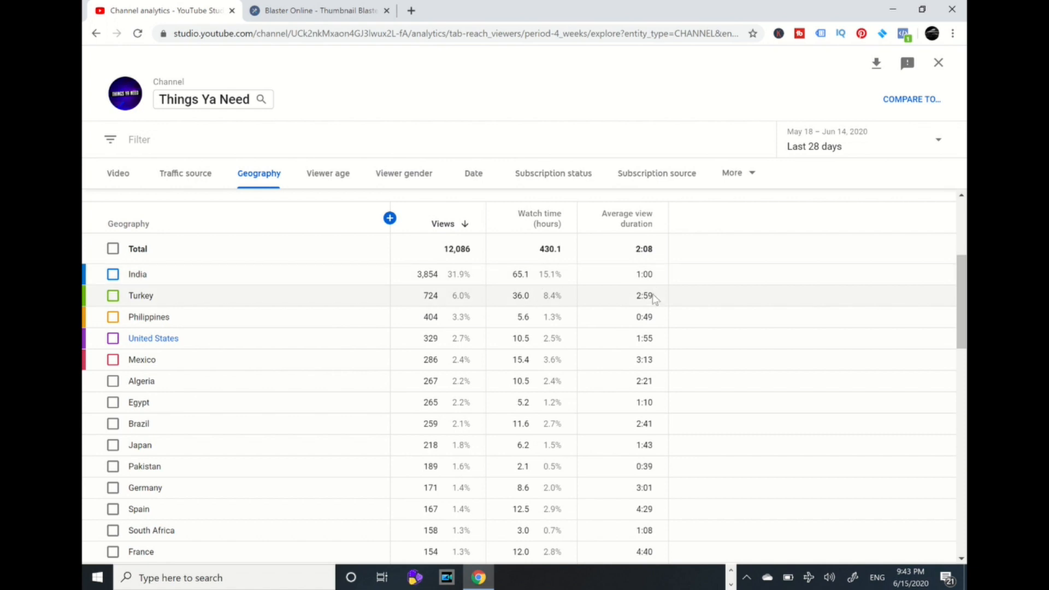
mouse_move(652, 278)
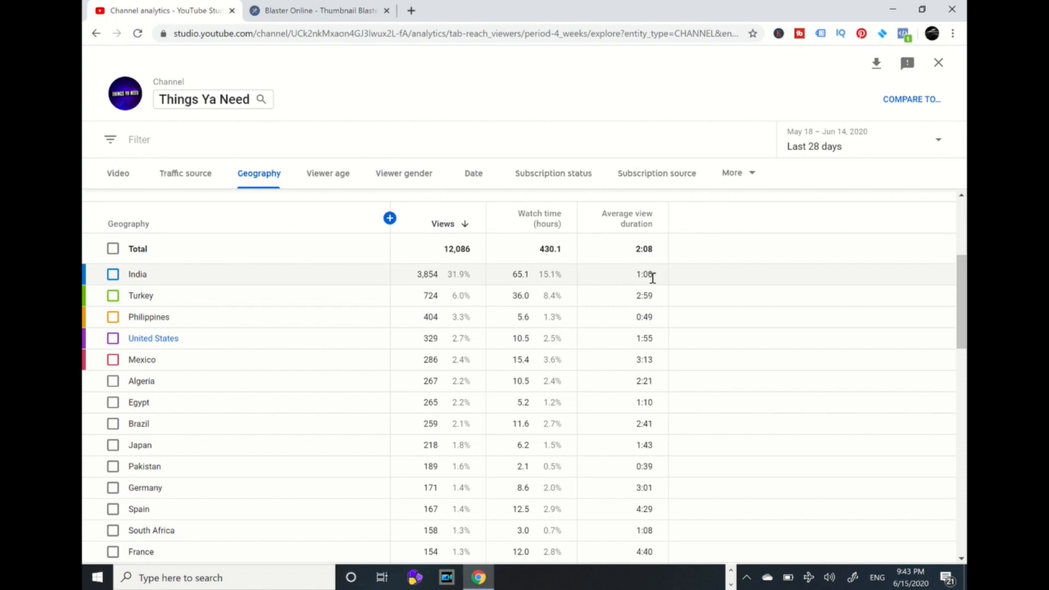
mouse_move(583, 307)
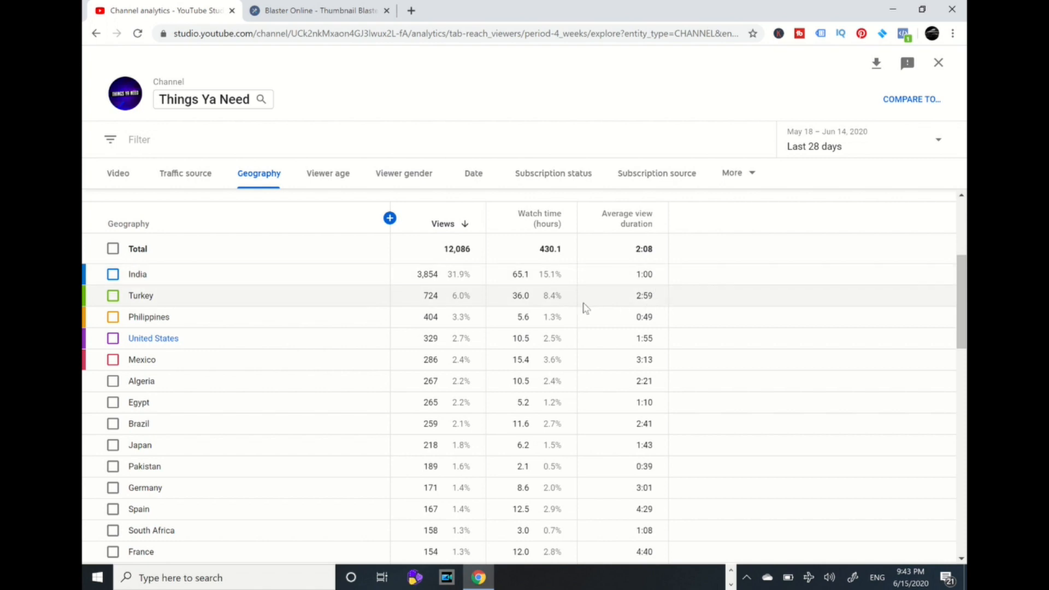
mouse_move(580, 300)
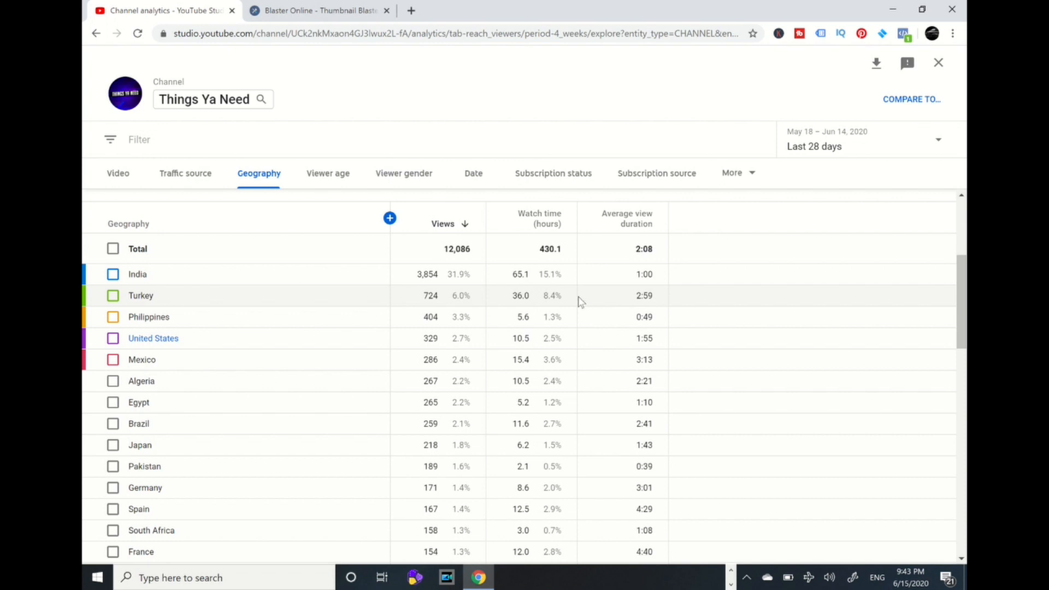
scroll(down, 3)
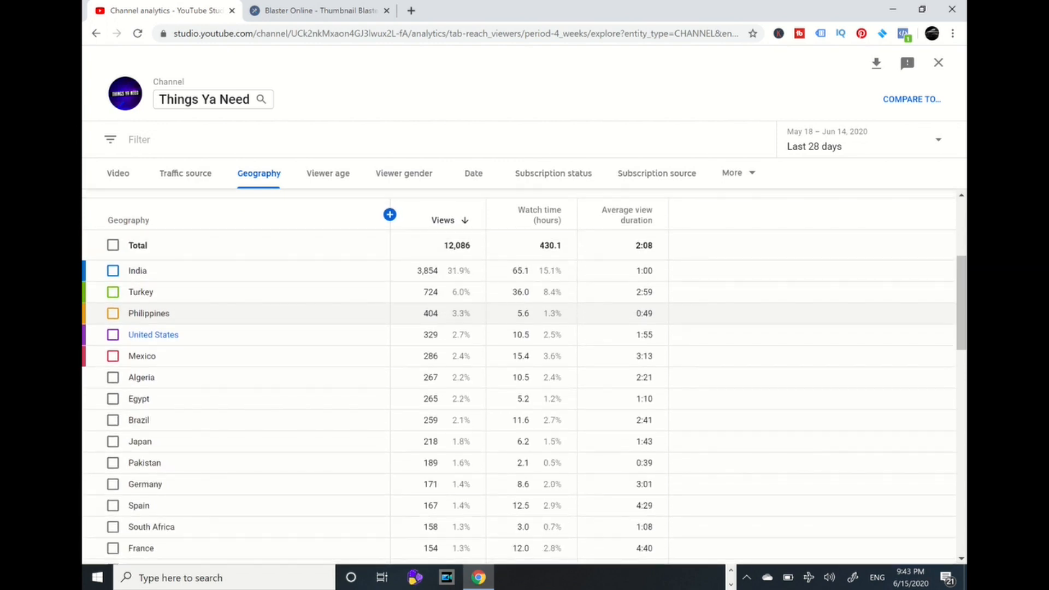
scroll(down, 3)
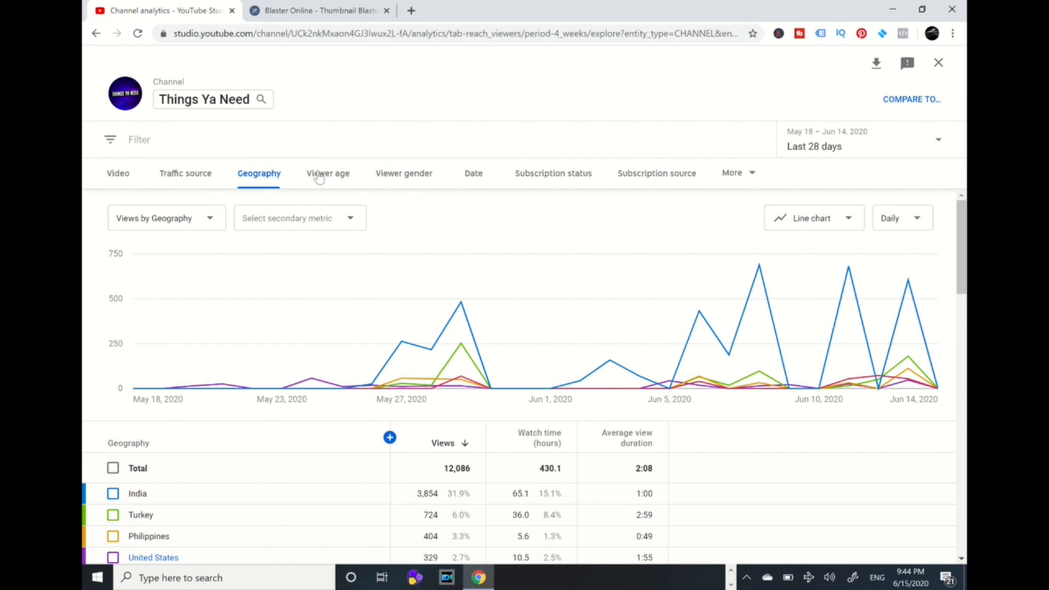
click(328, 174)
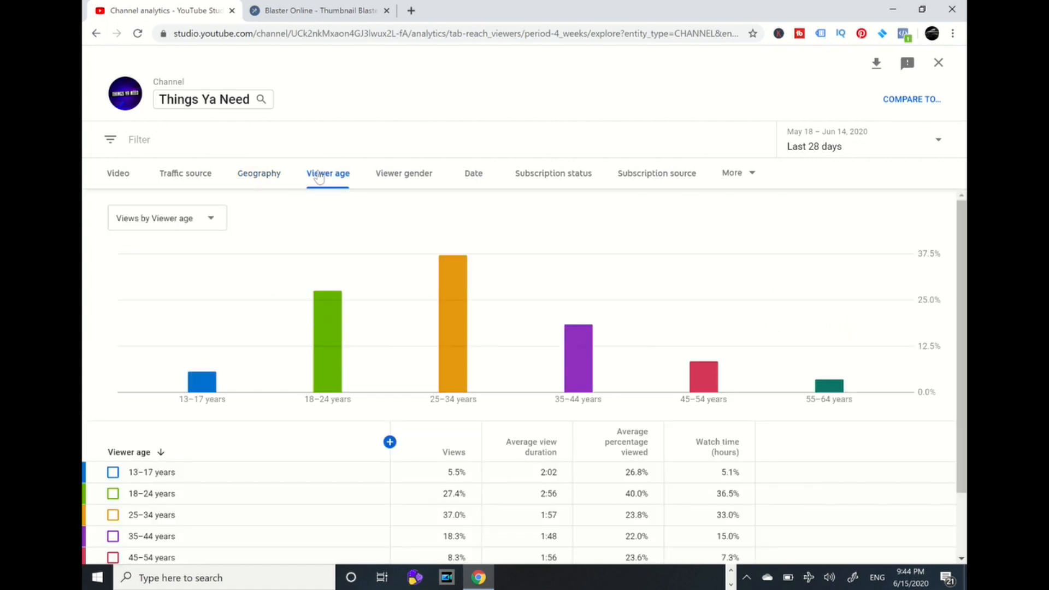
scroll(down, 3)
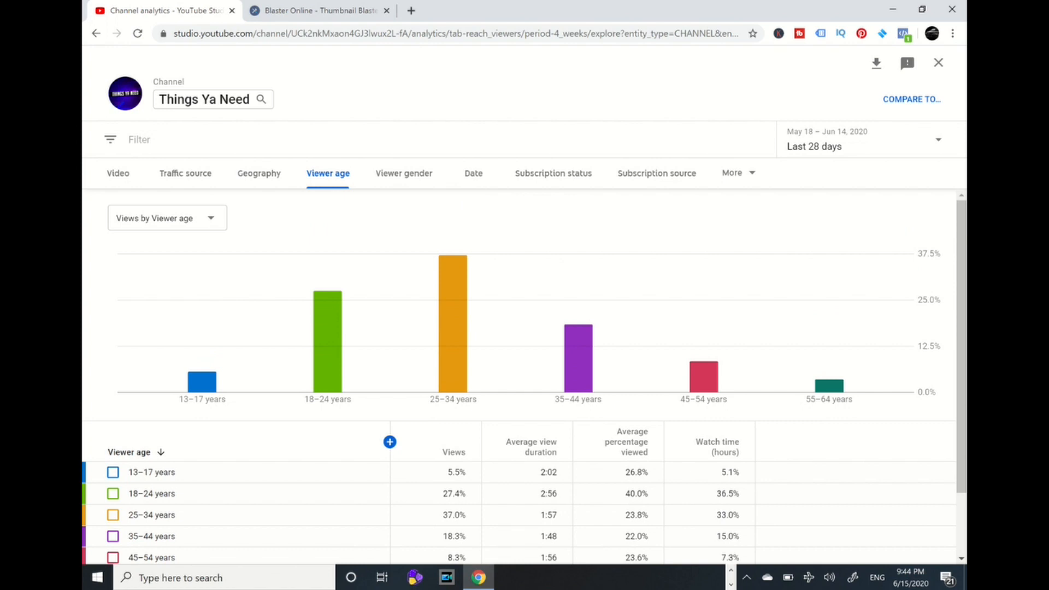
mouse_move(453, 321)
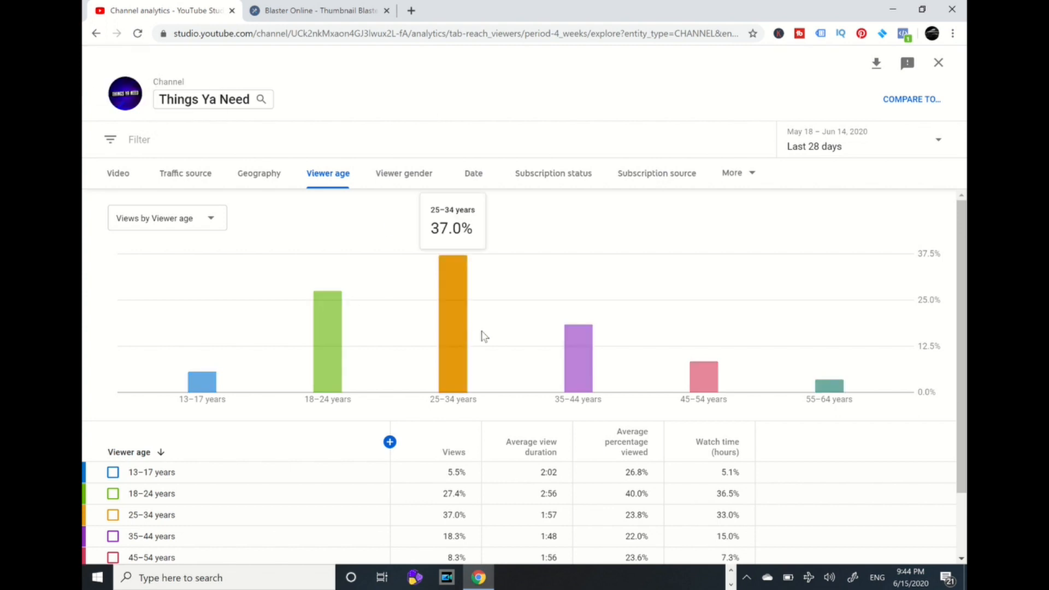
mouse_move(328, 327)
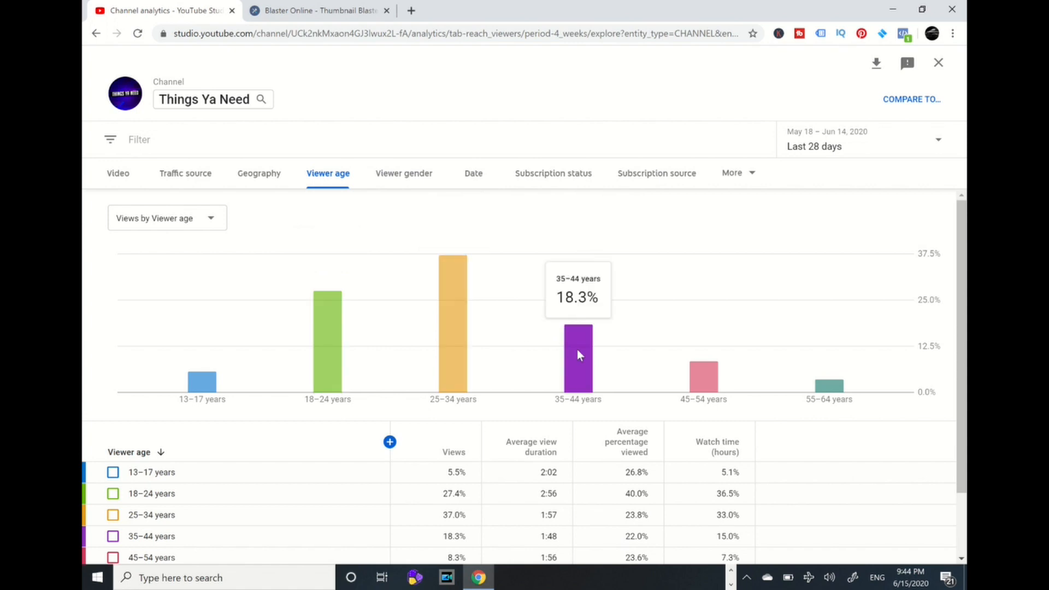
mouse_move(616, 344)
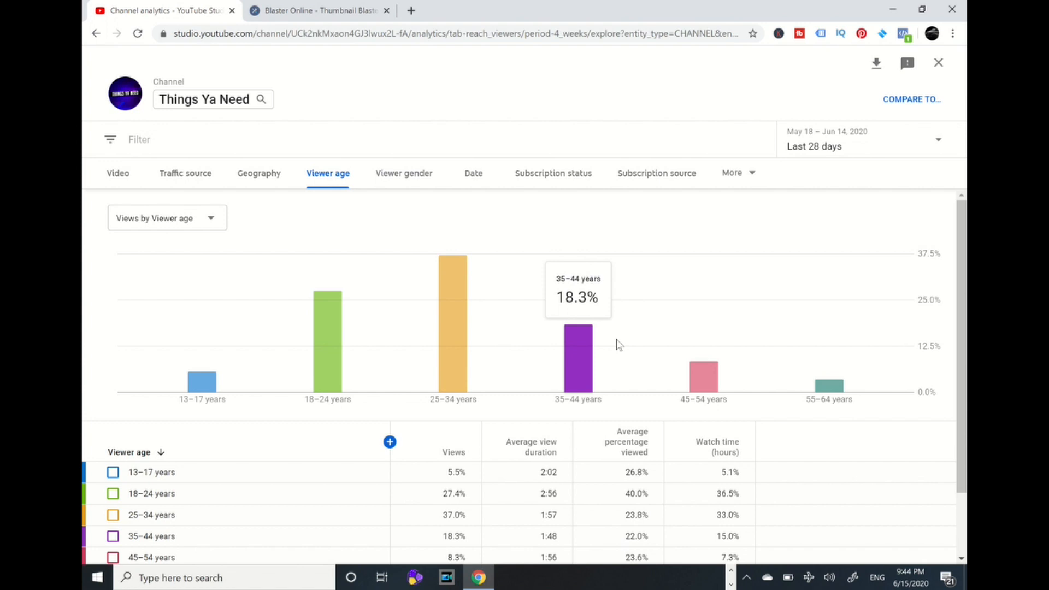
mouse_move(654, 232)
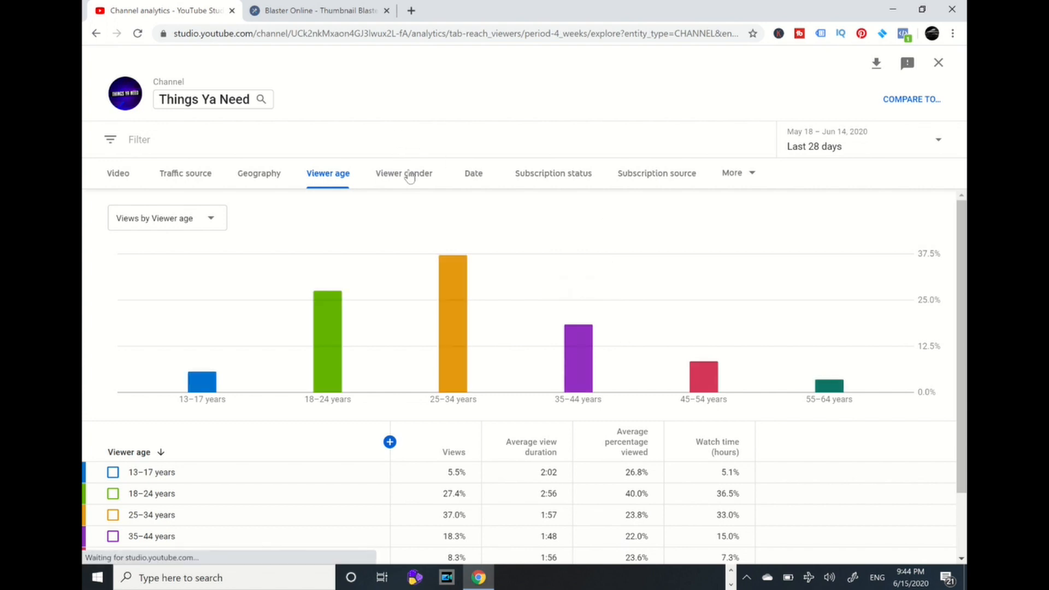
Show views by viewer gender: male 73.1%, female 26.9%.
click(403, 172)
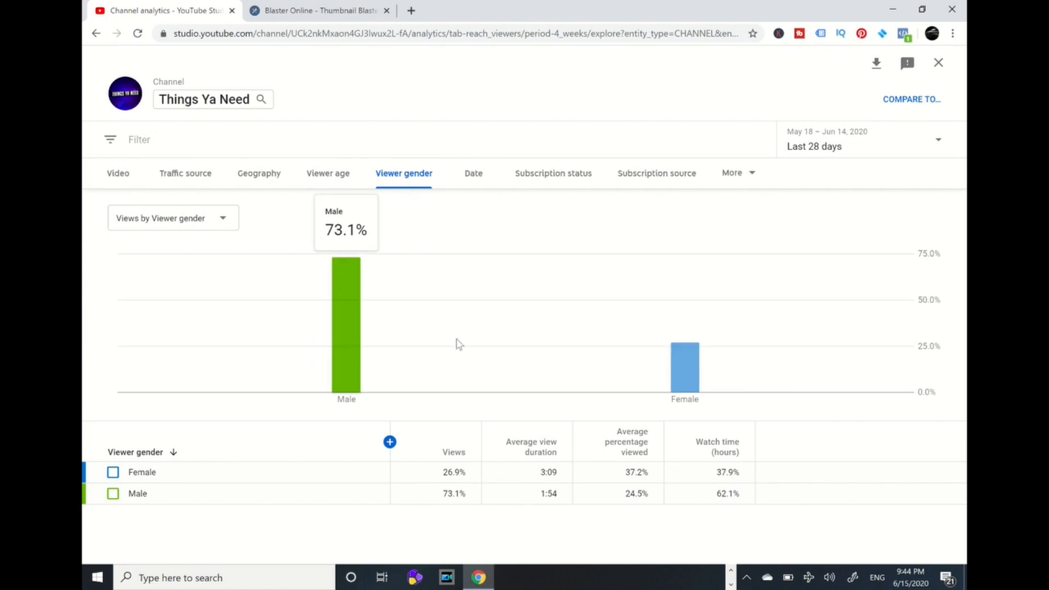
mouse_move(432, 340)
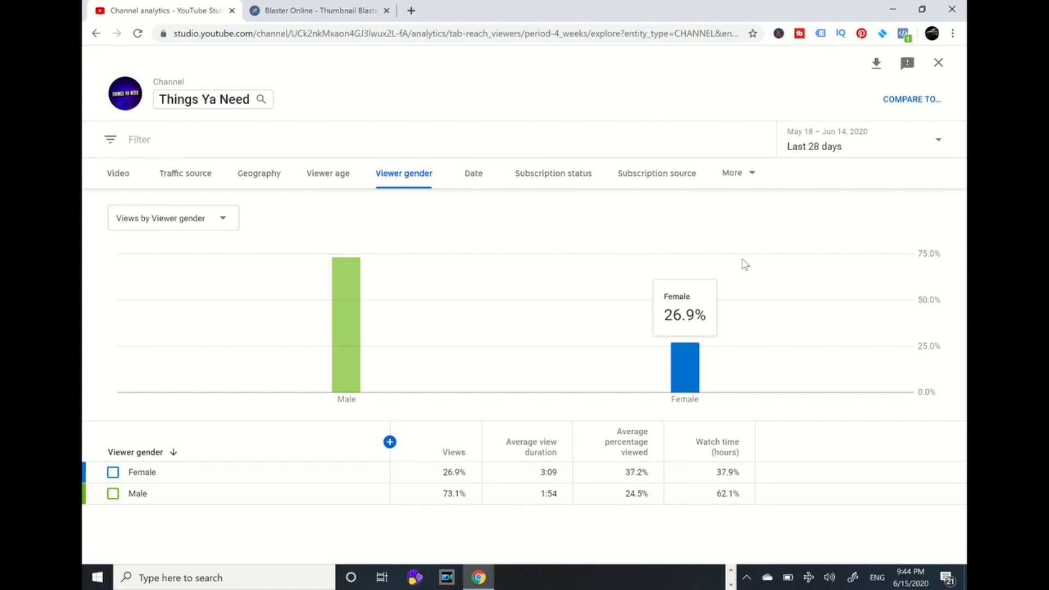
Check subscription status (98.8% non-subscribed), then show daily views by date.
click(552, 172)
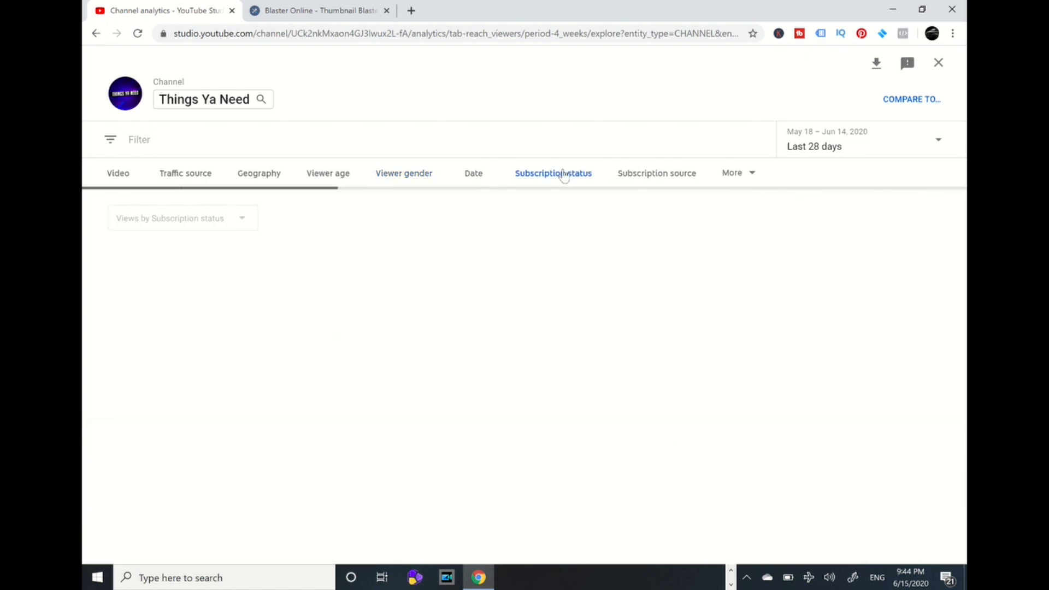
click(552, 173)
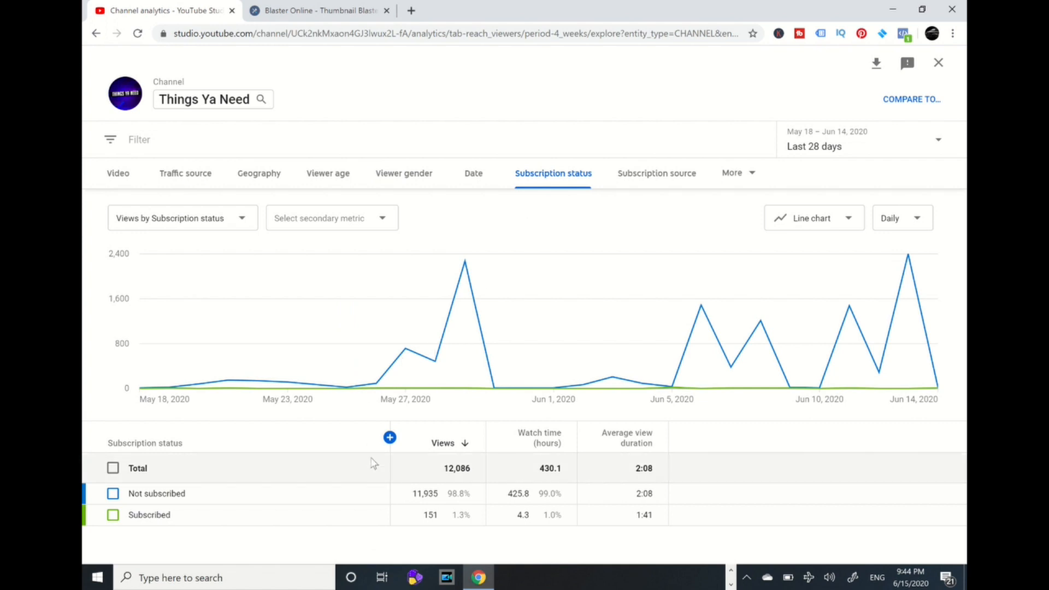
mouse_move(514, 504)
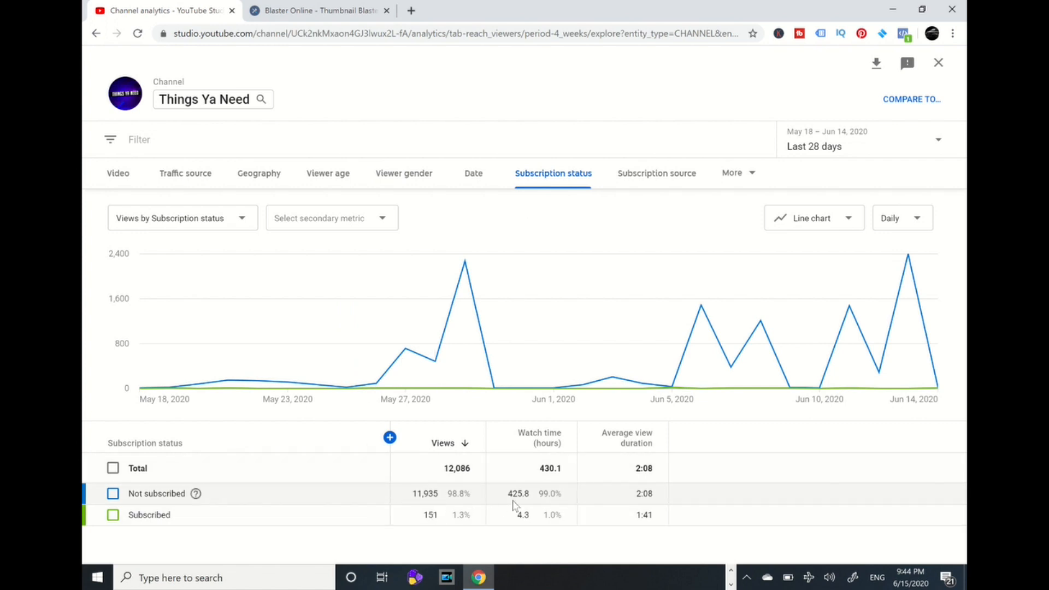
mouse_move(479, 186)
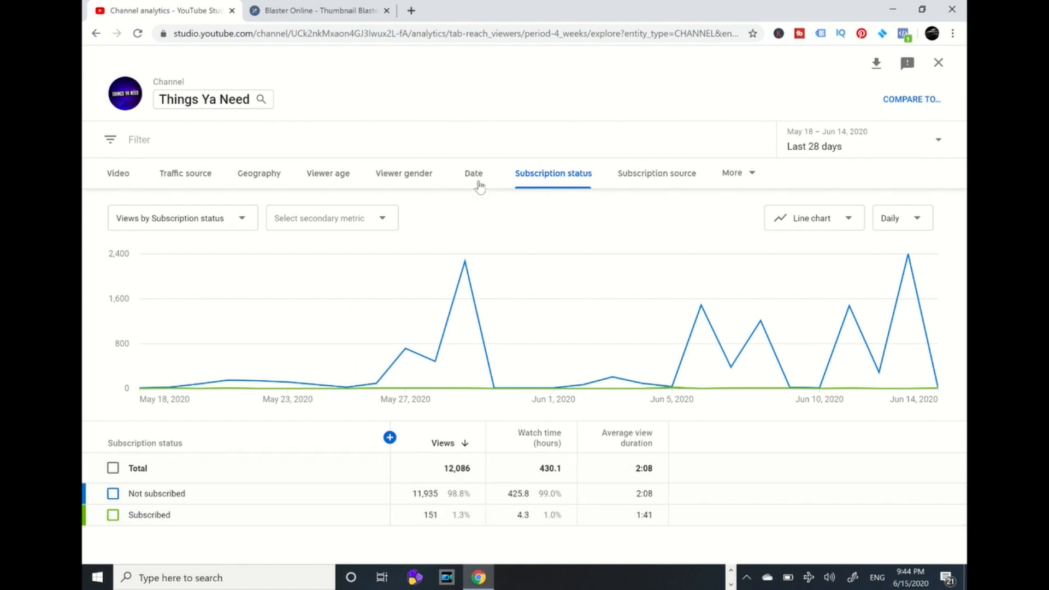
click(473, 173)
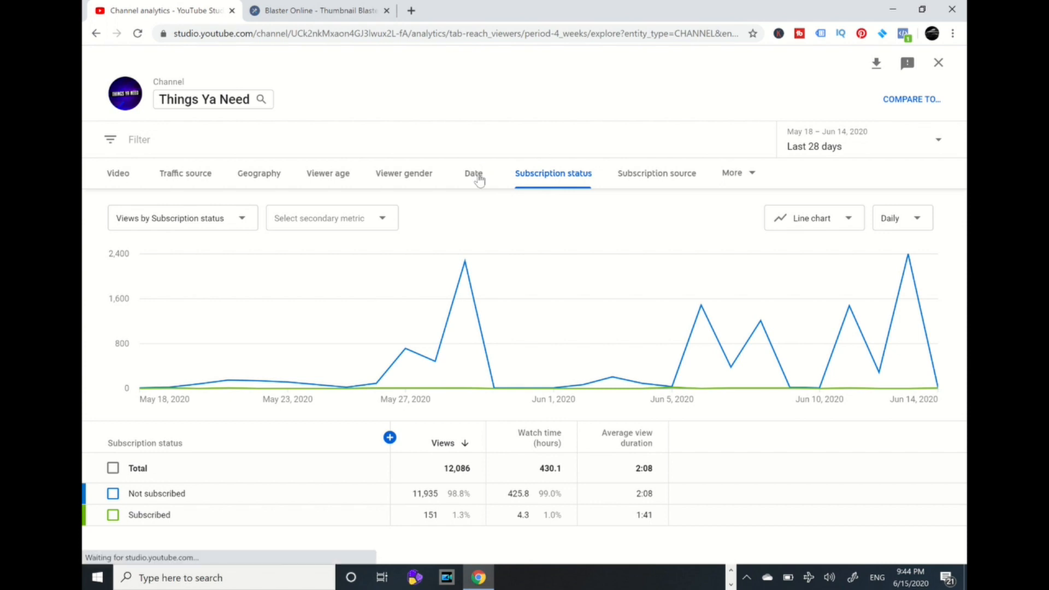
click(473, 173)
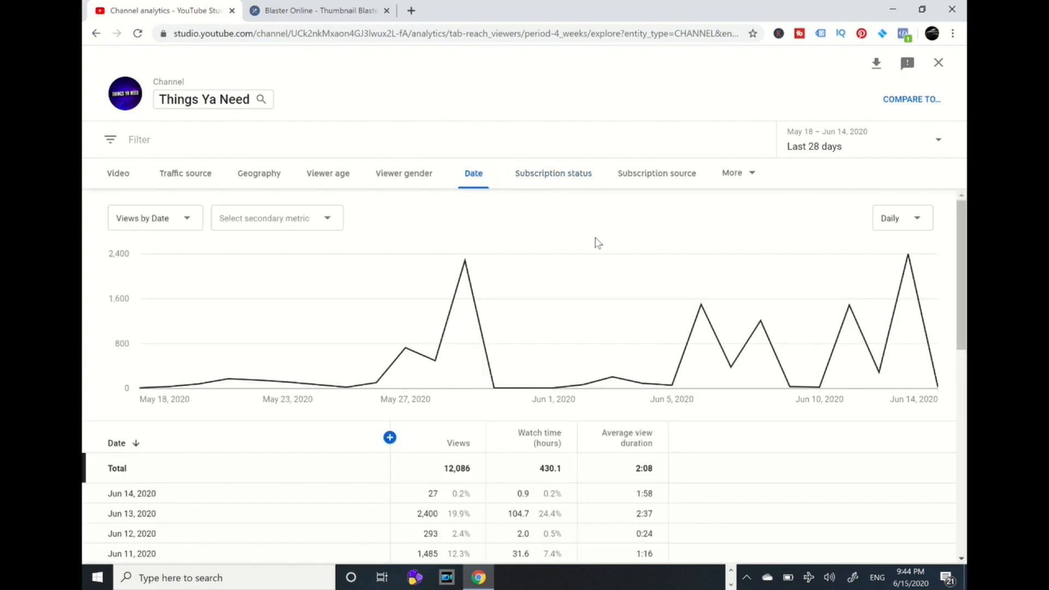
scroll(down, 3)
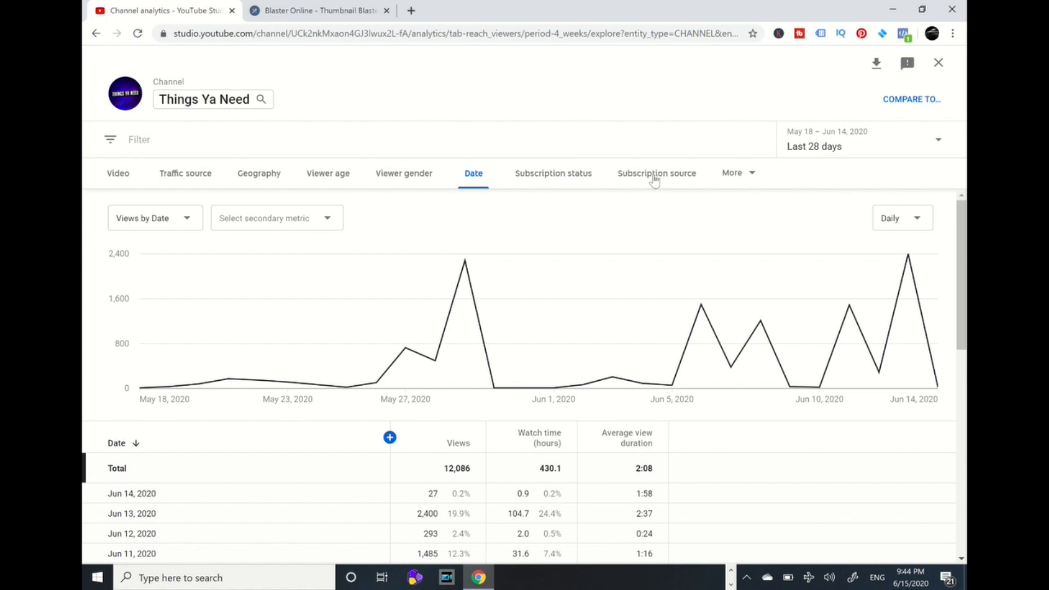
Review subscription sources, with the watch page leading at 54 subscribers, then exit advanced mode to Reach.
click(656, 173)
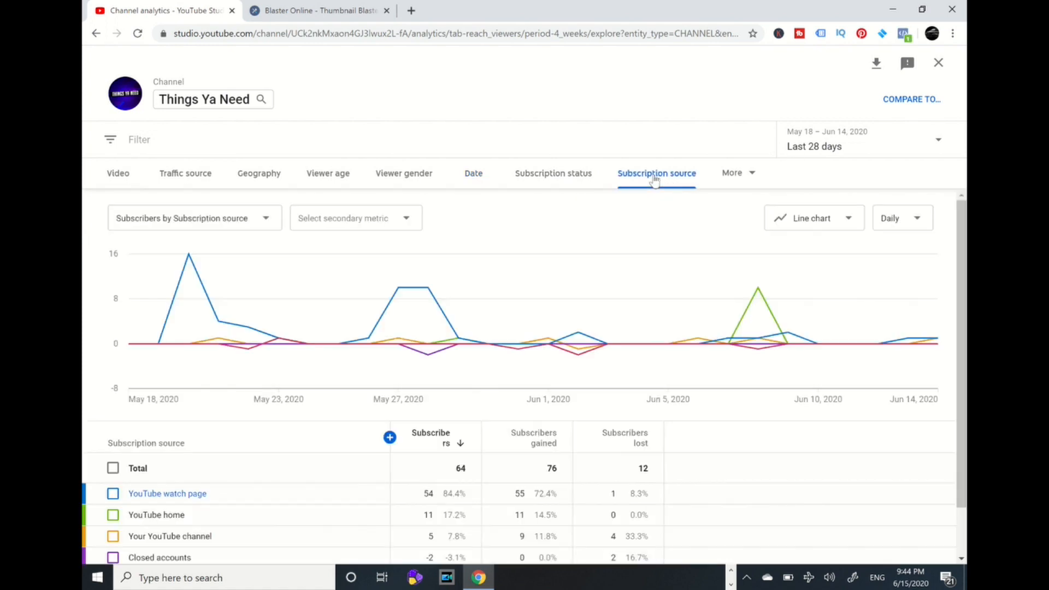
scroll(down, 3)
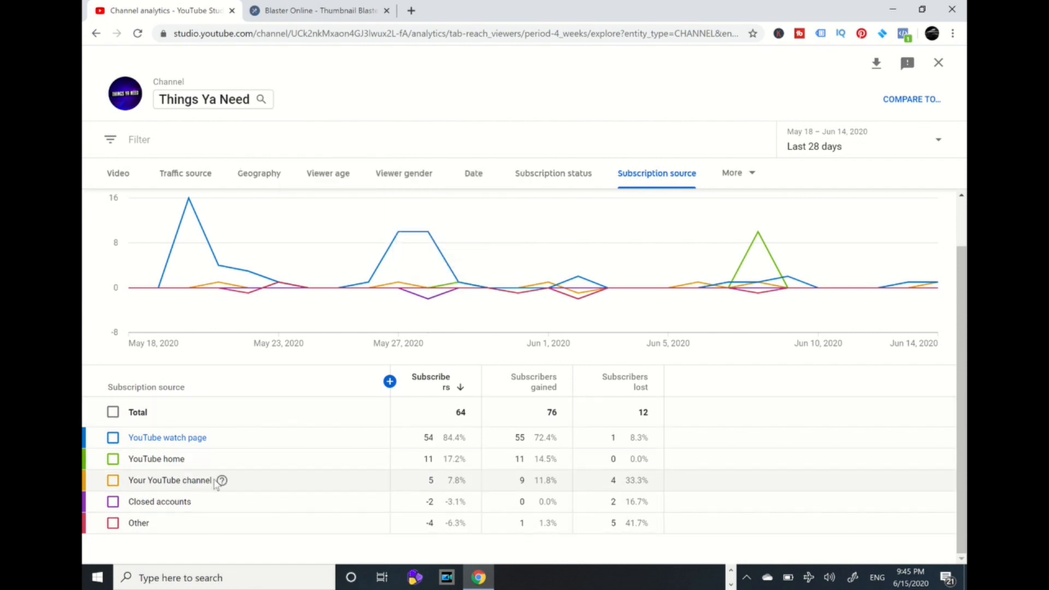
mouse_move(229, 446)
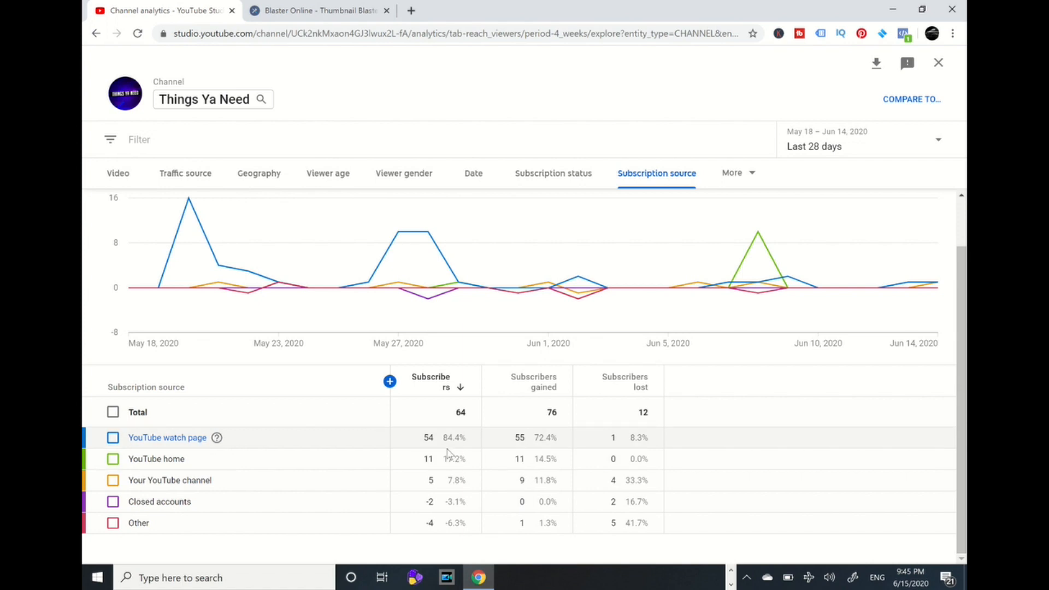
mouse_move(542, 458)
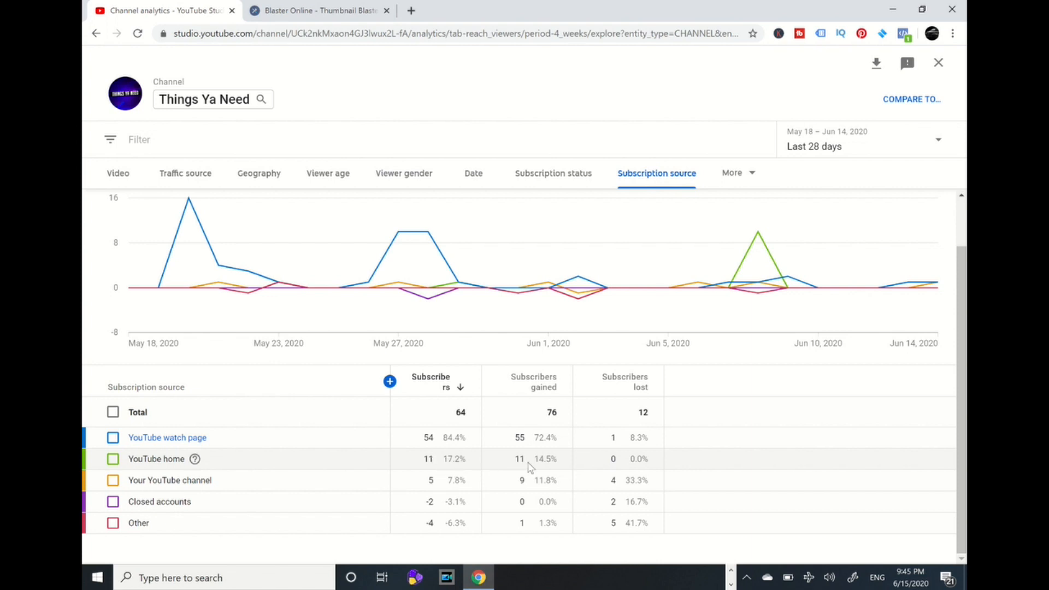
mouse_move(528, 464)
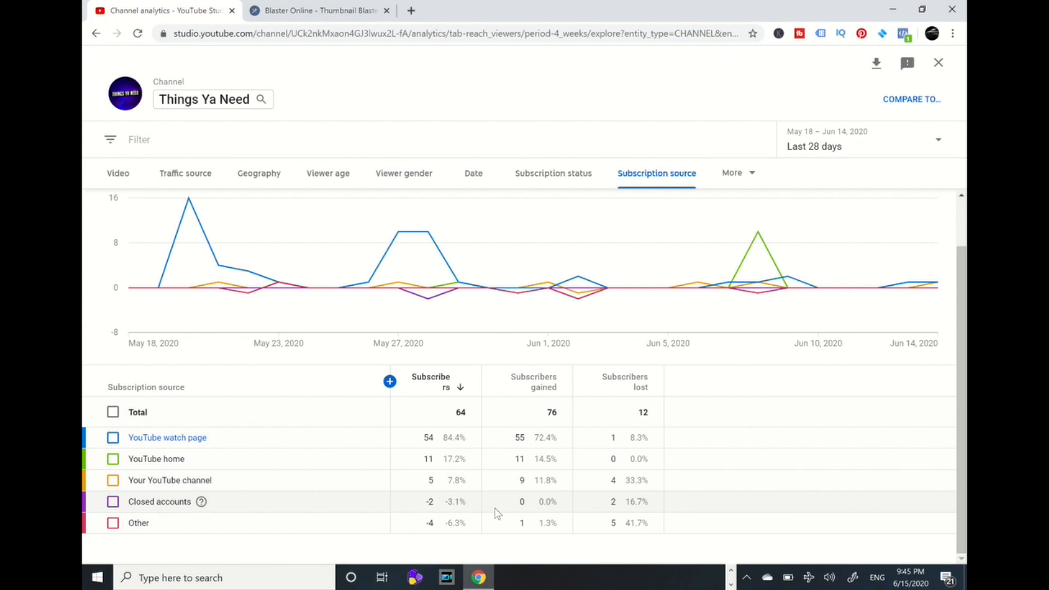
mouse_move(510, 505)
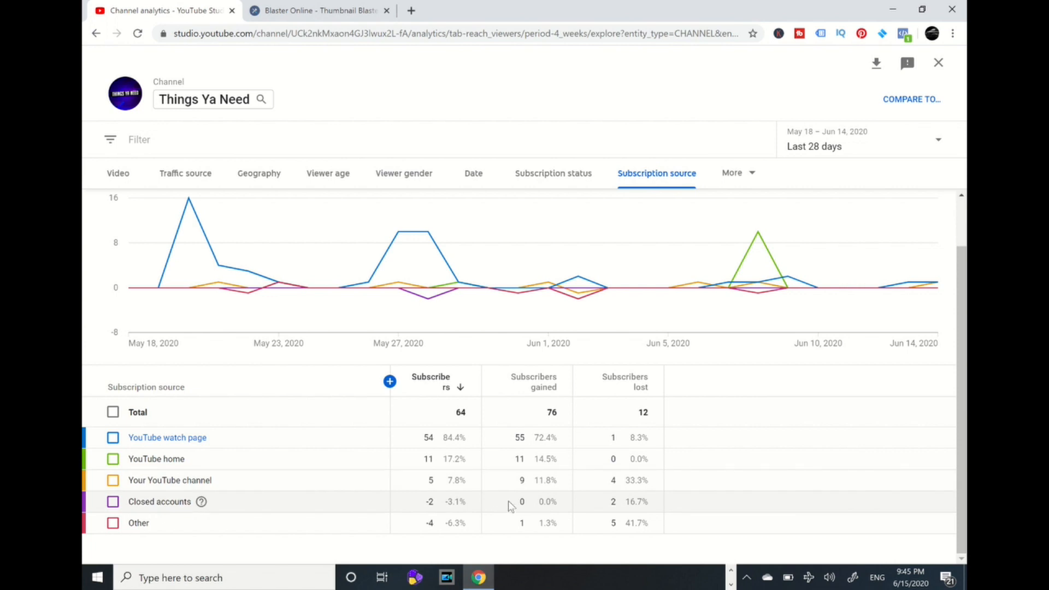
mouse_move(454, 513)
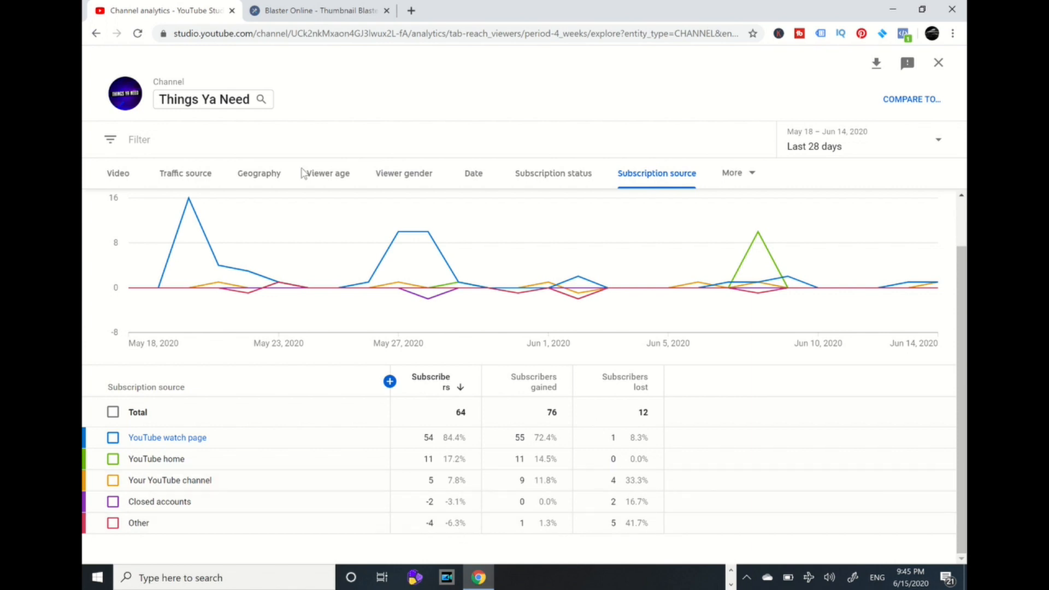
click(118, 173)
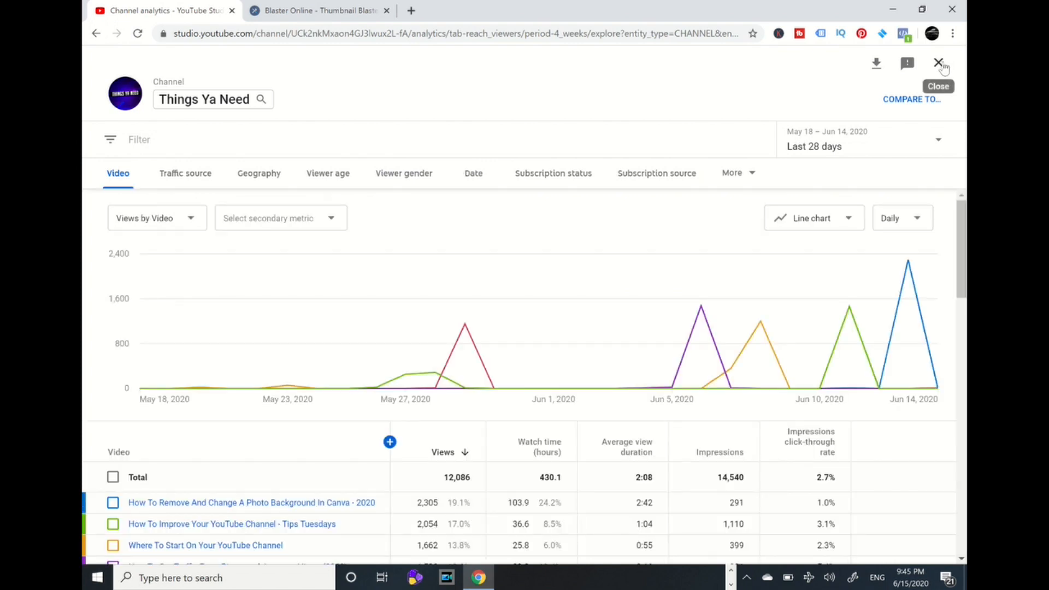
click(939, 63)
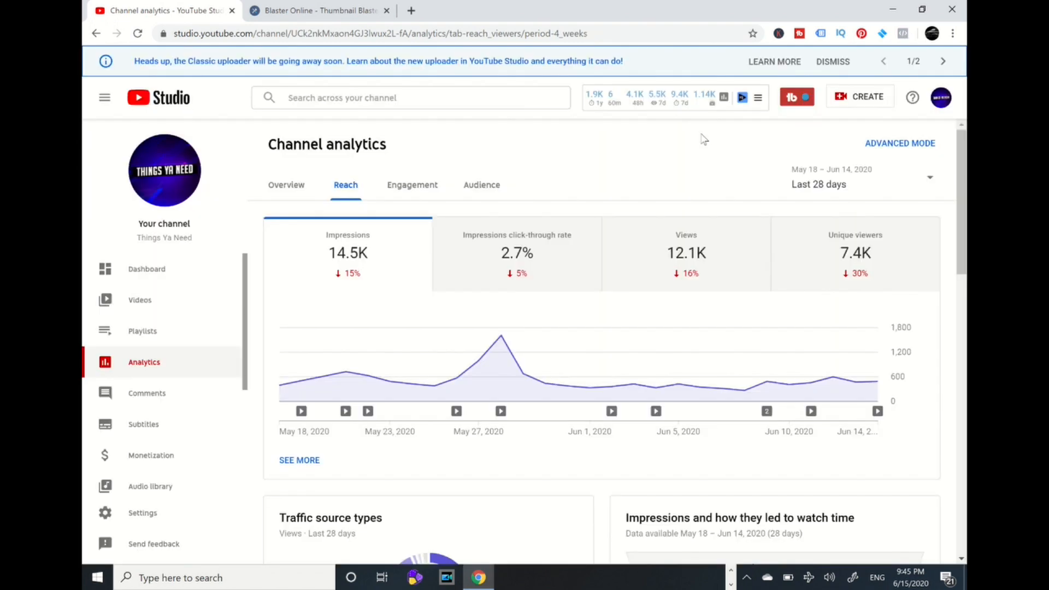